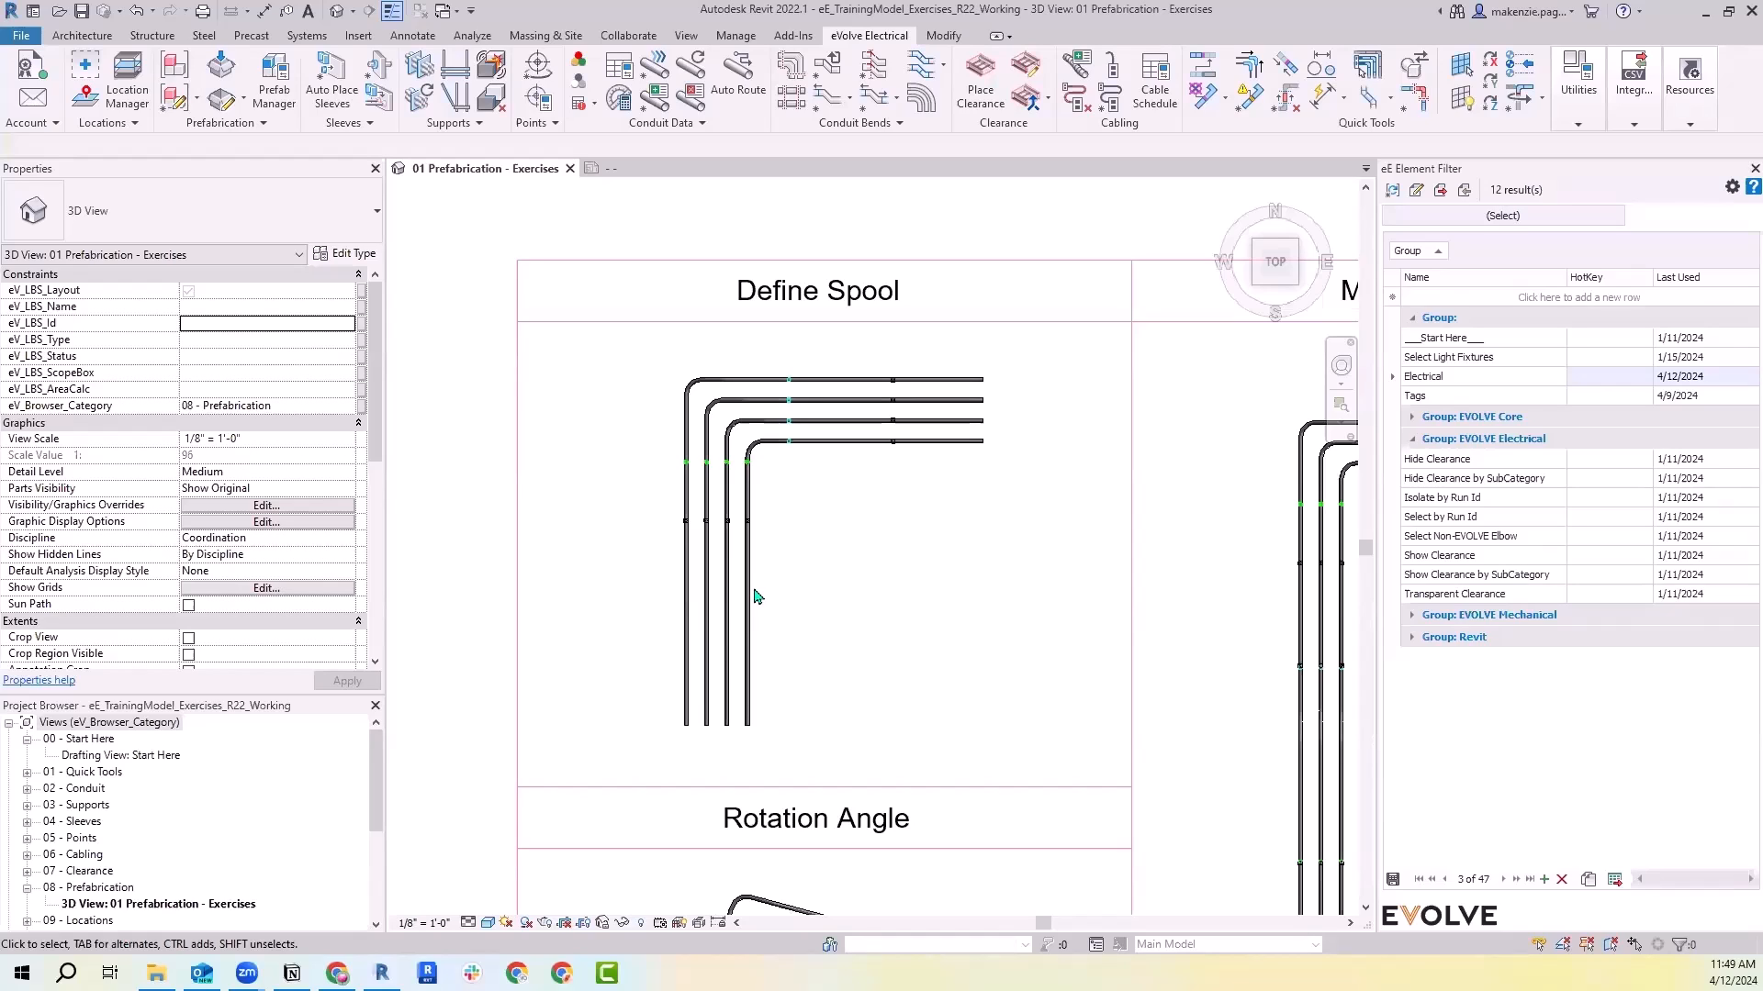
{"action": "mouse_move", "coordinate": [865, 617]}
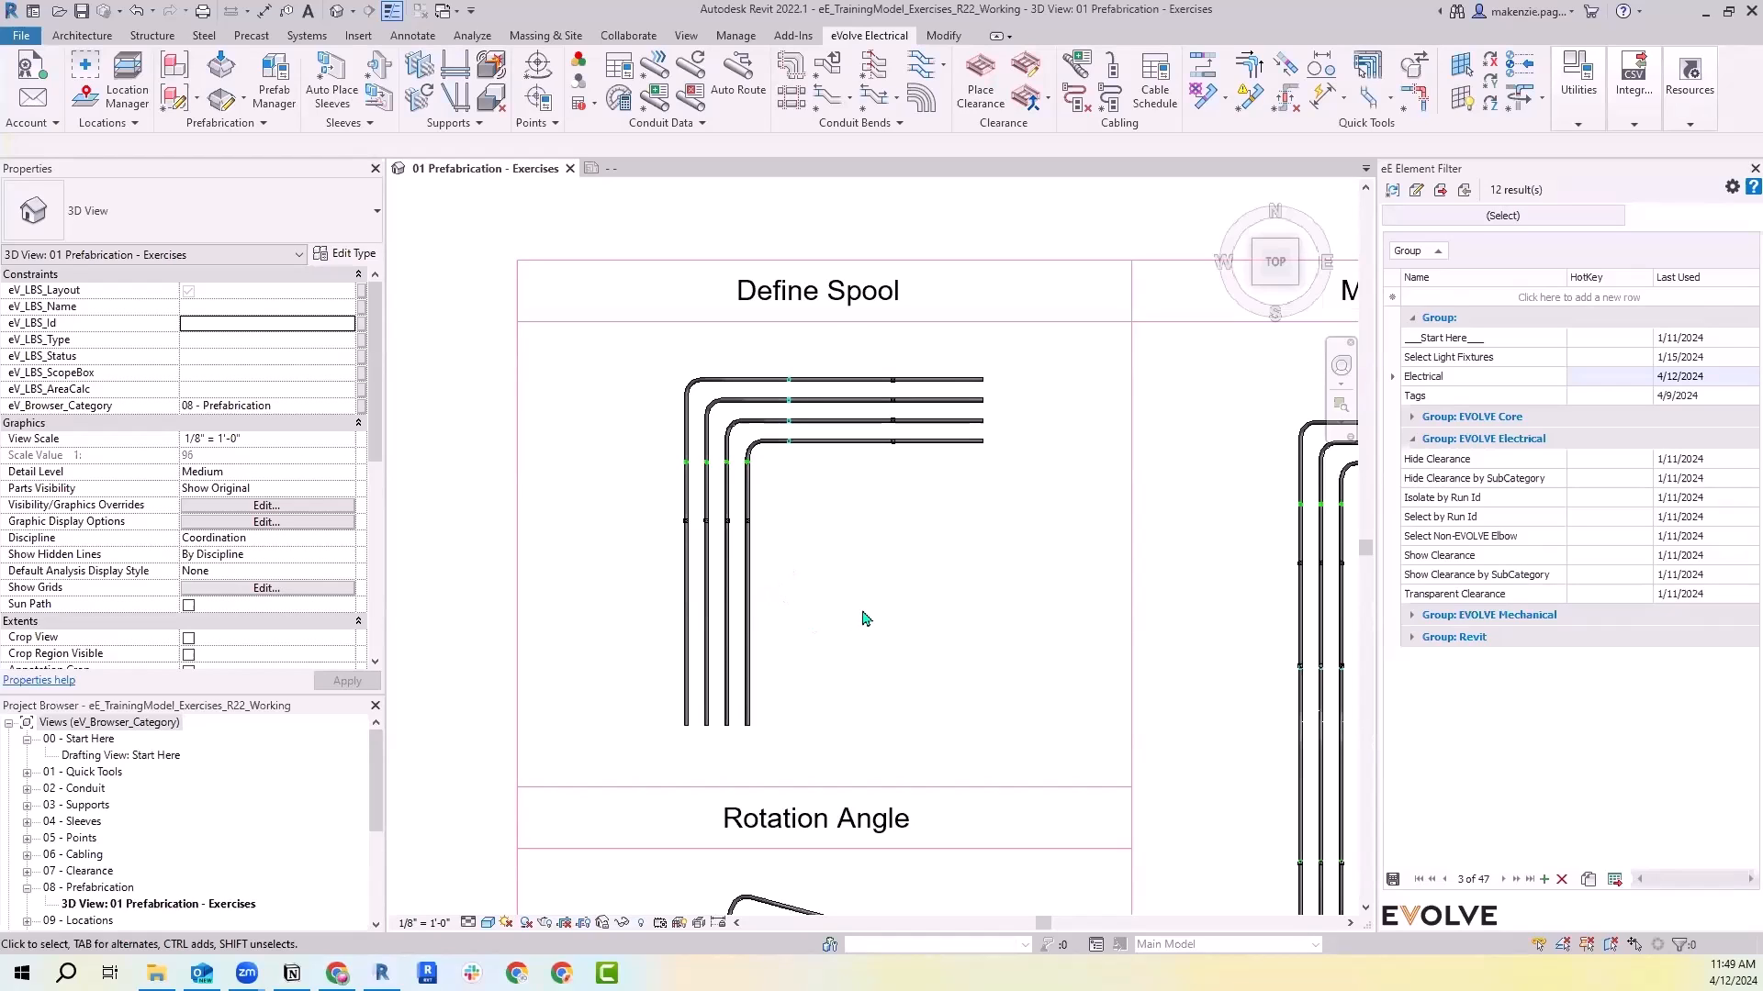
{"action": "mouse_move", "coordinate": [672, 424]}
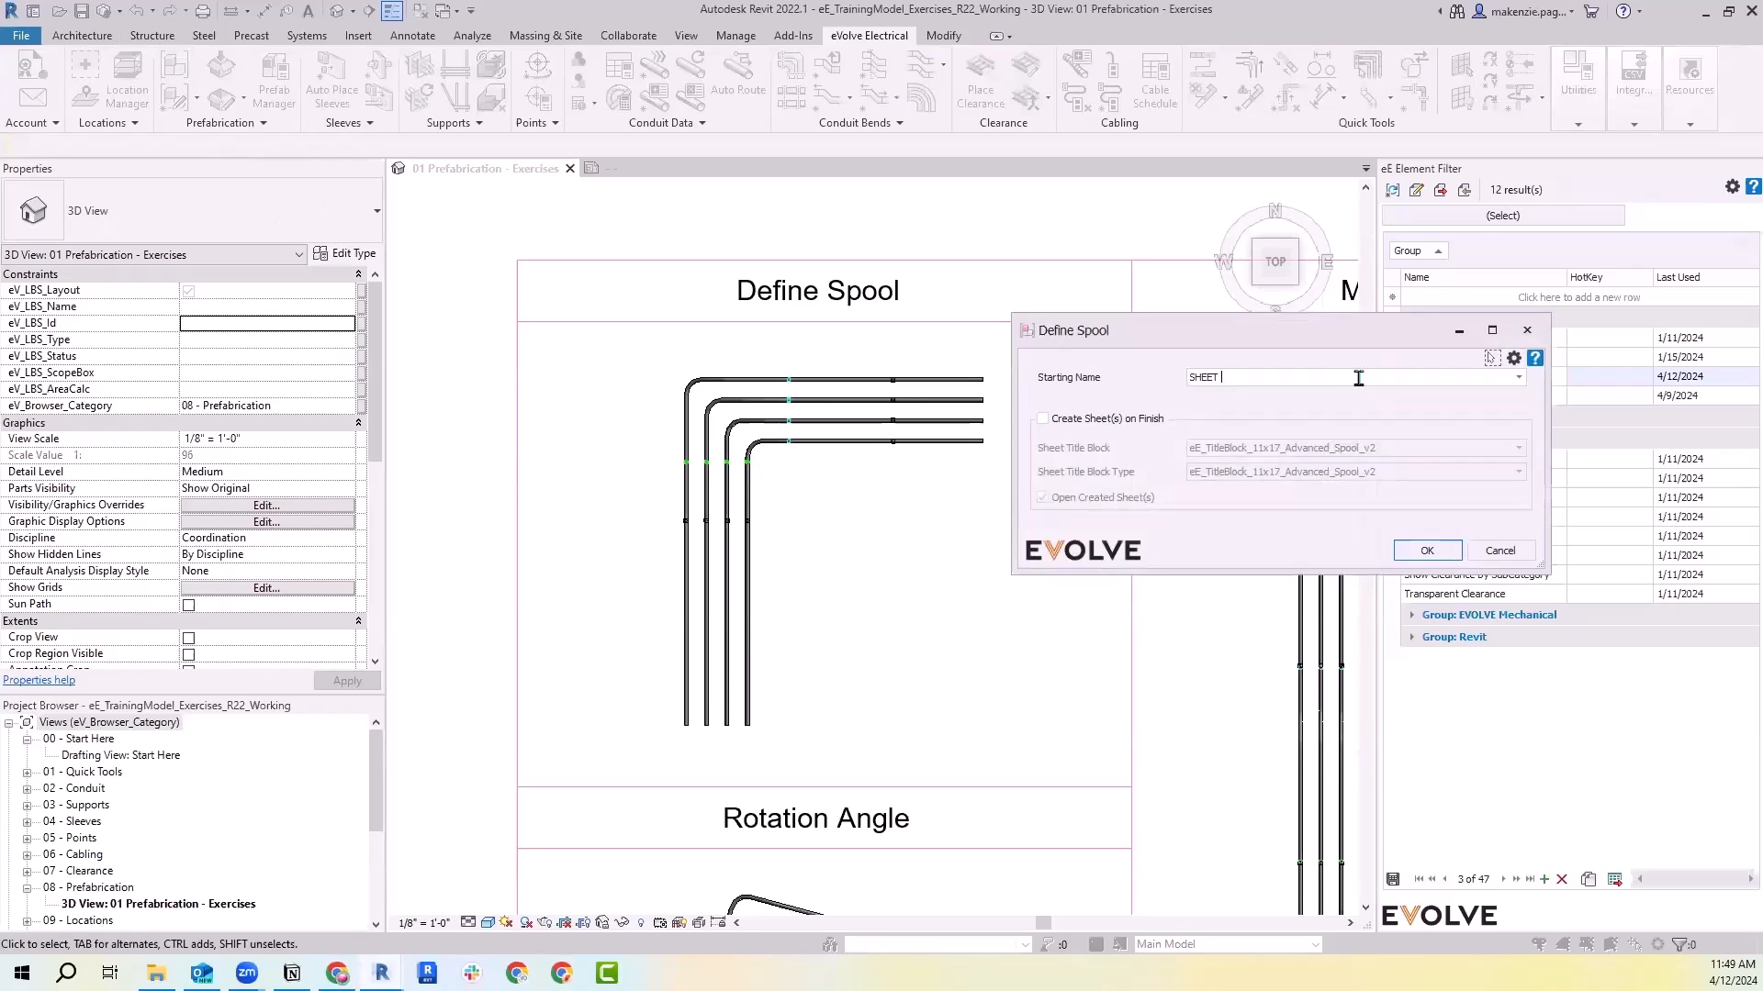
Enable Create Sheet(s) on Finish, choose eE_TitleBlock_11x17_Advanced_Spool_v2, and confirm the SHEET 1 spool
{"action": "left_click", "coordinate": [1041, 419]}
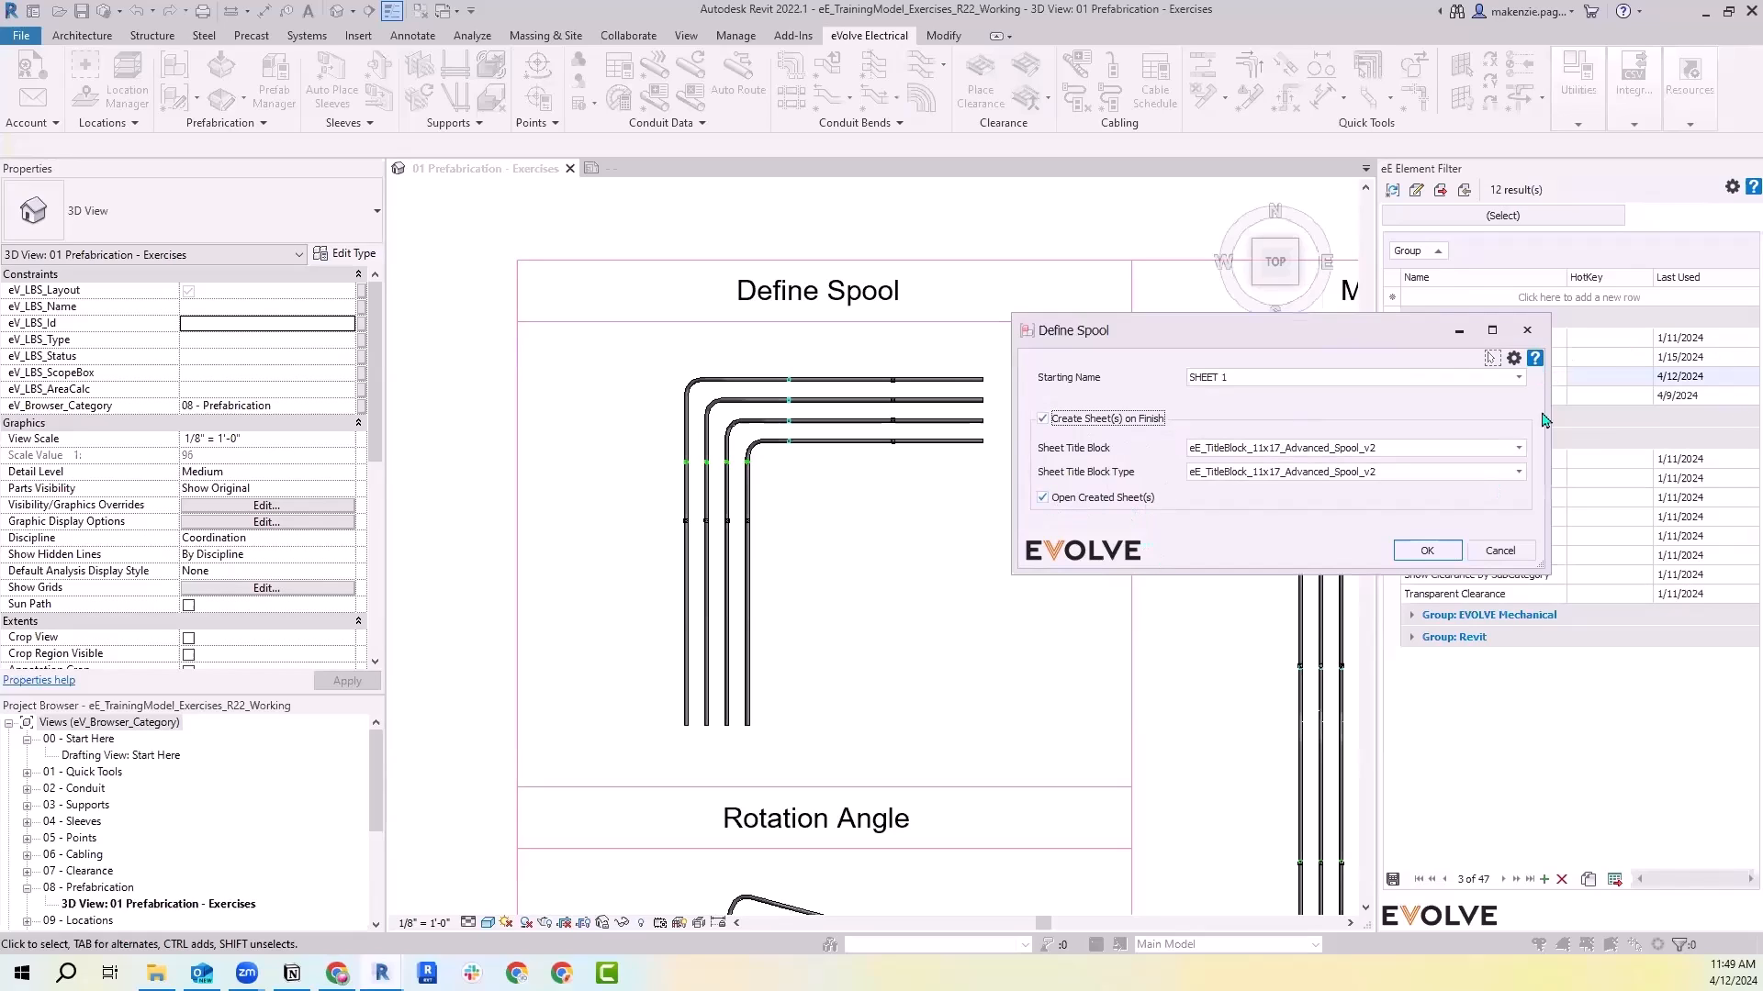
{"action": "left_click", "coordinate": [1516, 448]}
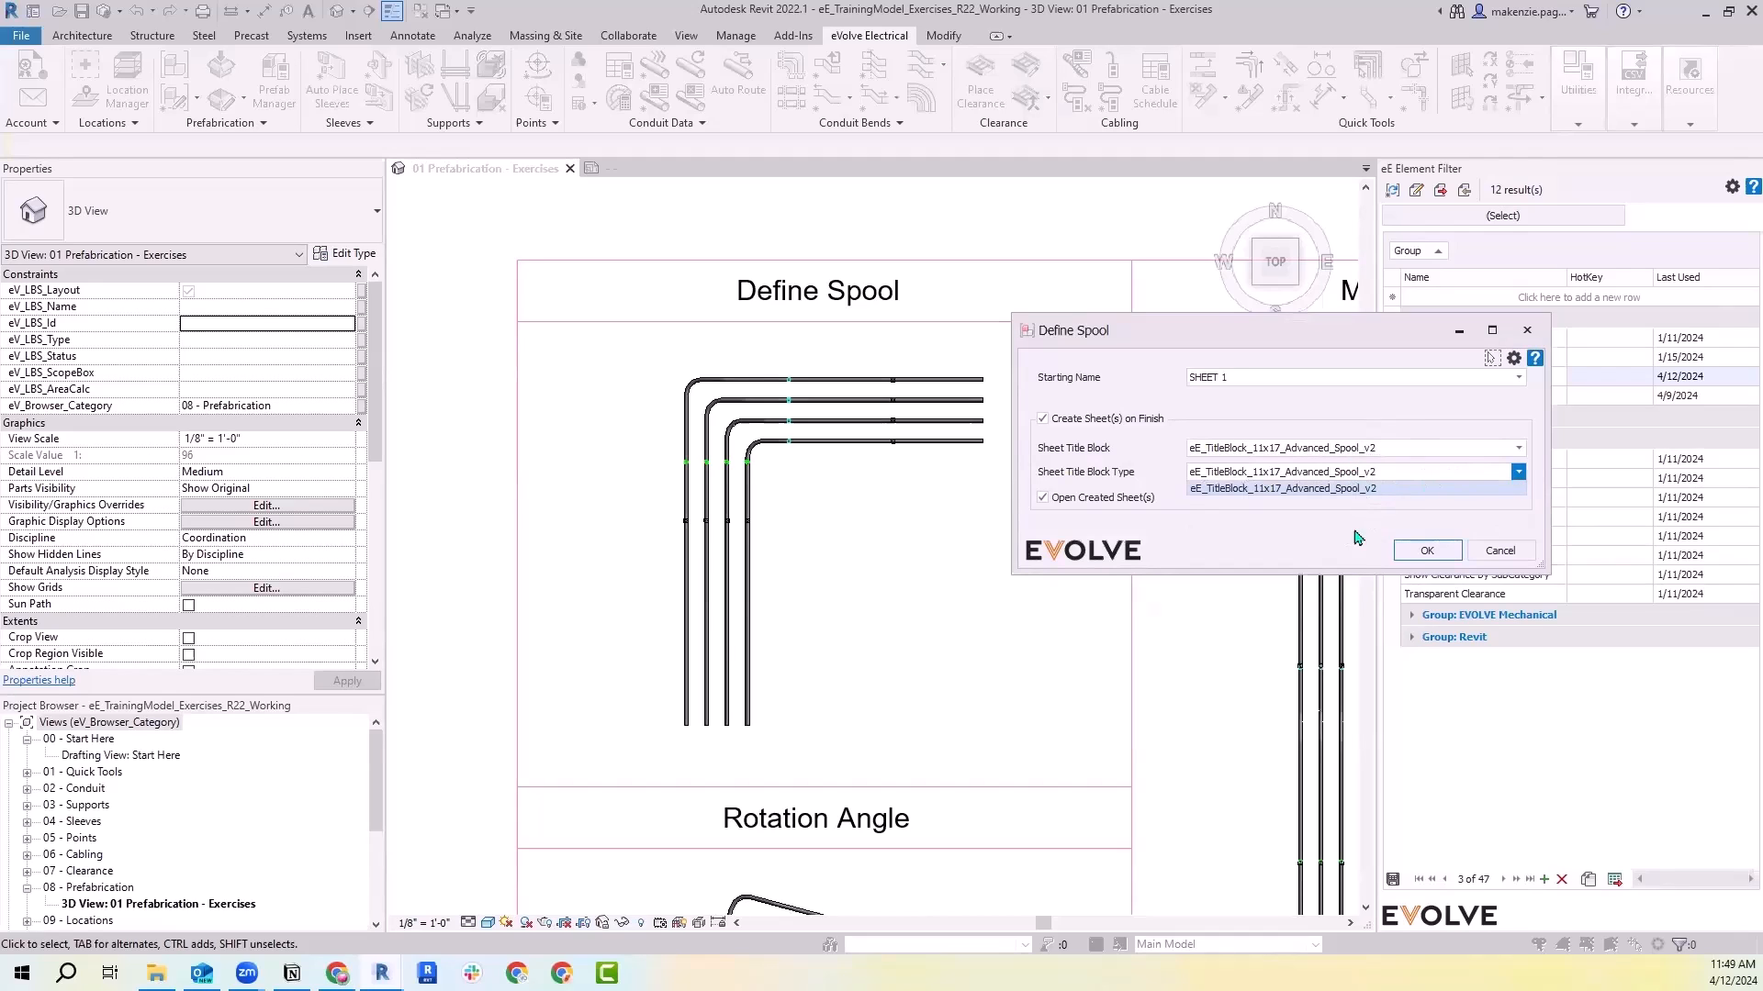
{"action": "left_click", "coordinate": [1427, 550]}
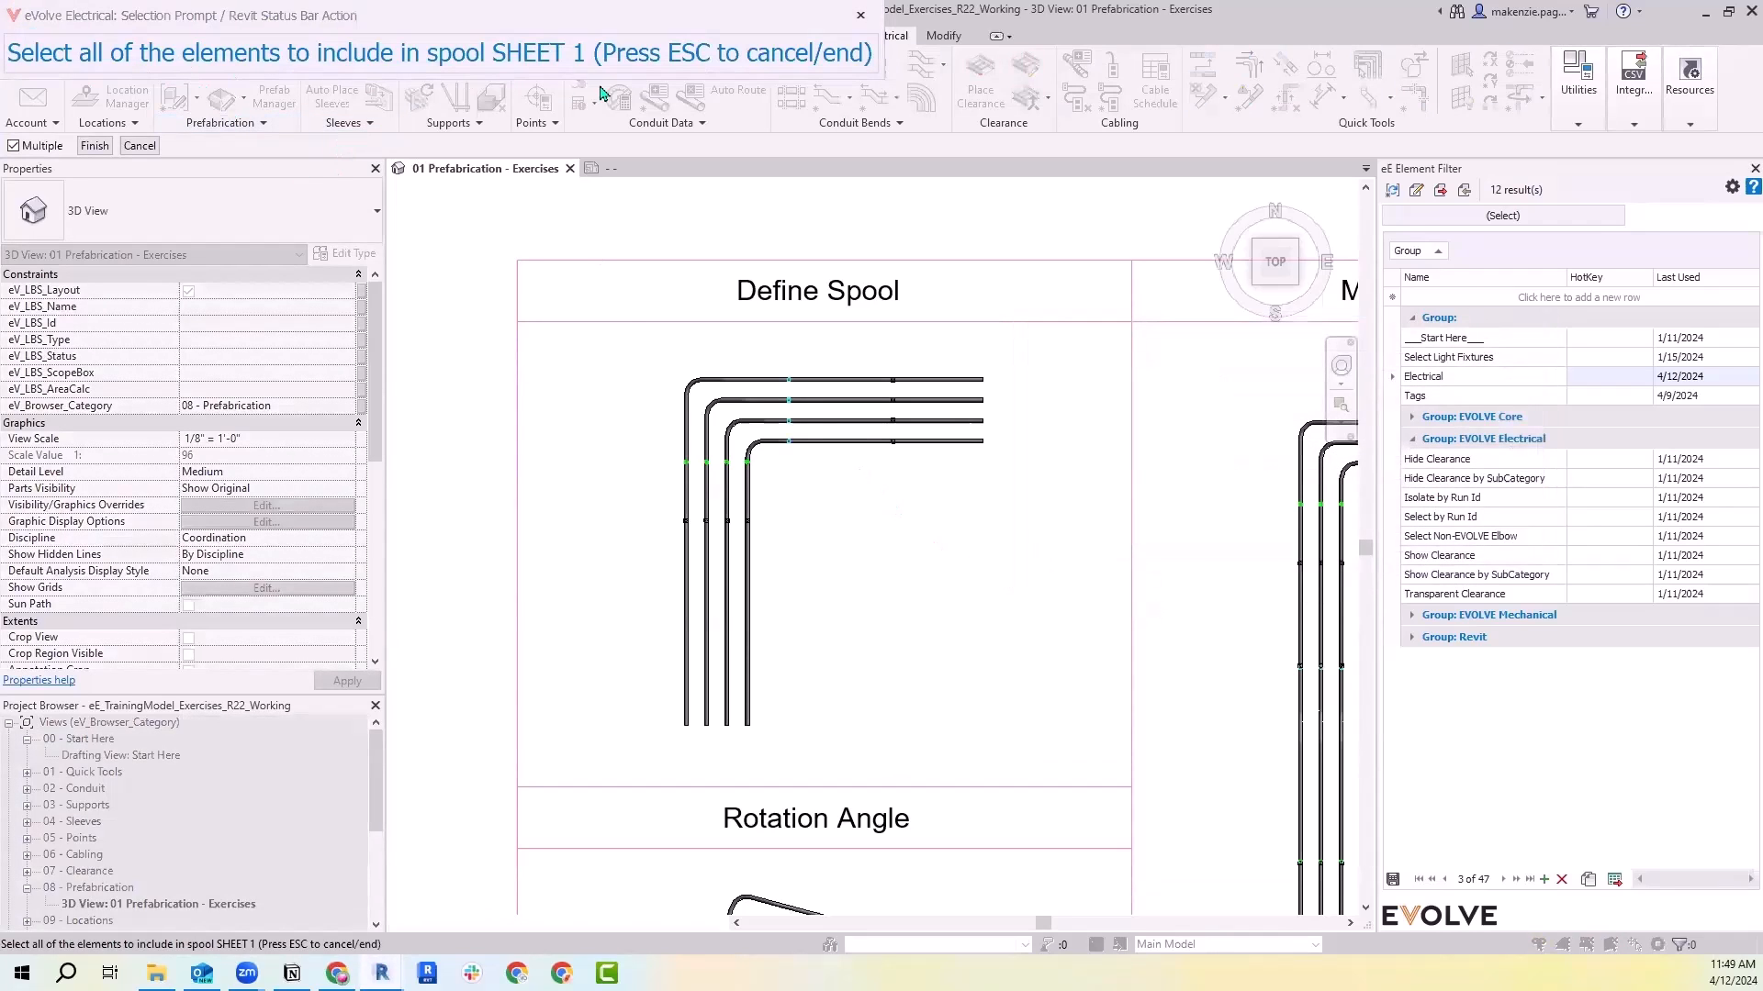
Assign the horizontal conduit runs to SHEET 1 and the four vertical runs to the next spool
{"action": "left_click", "coordinate": [888, 400]}
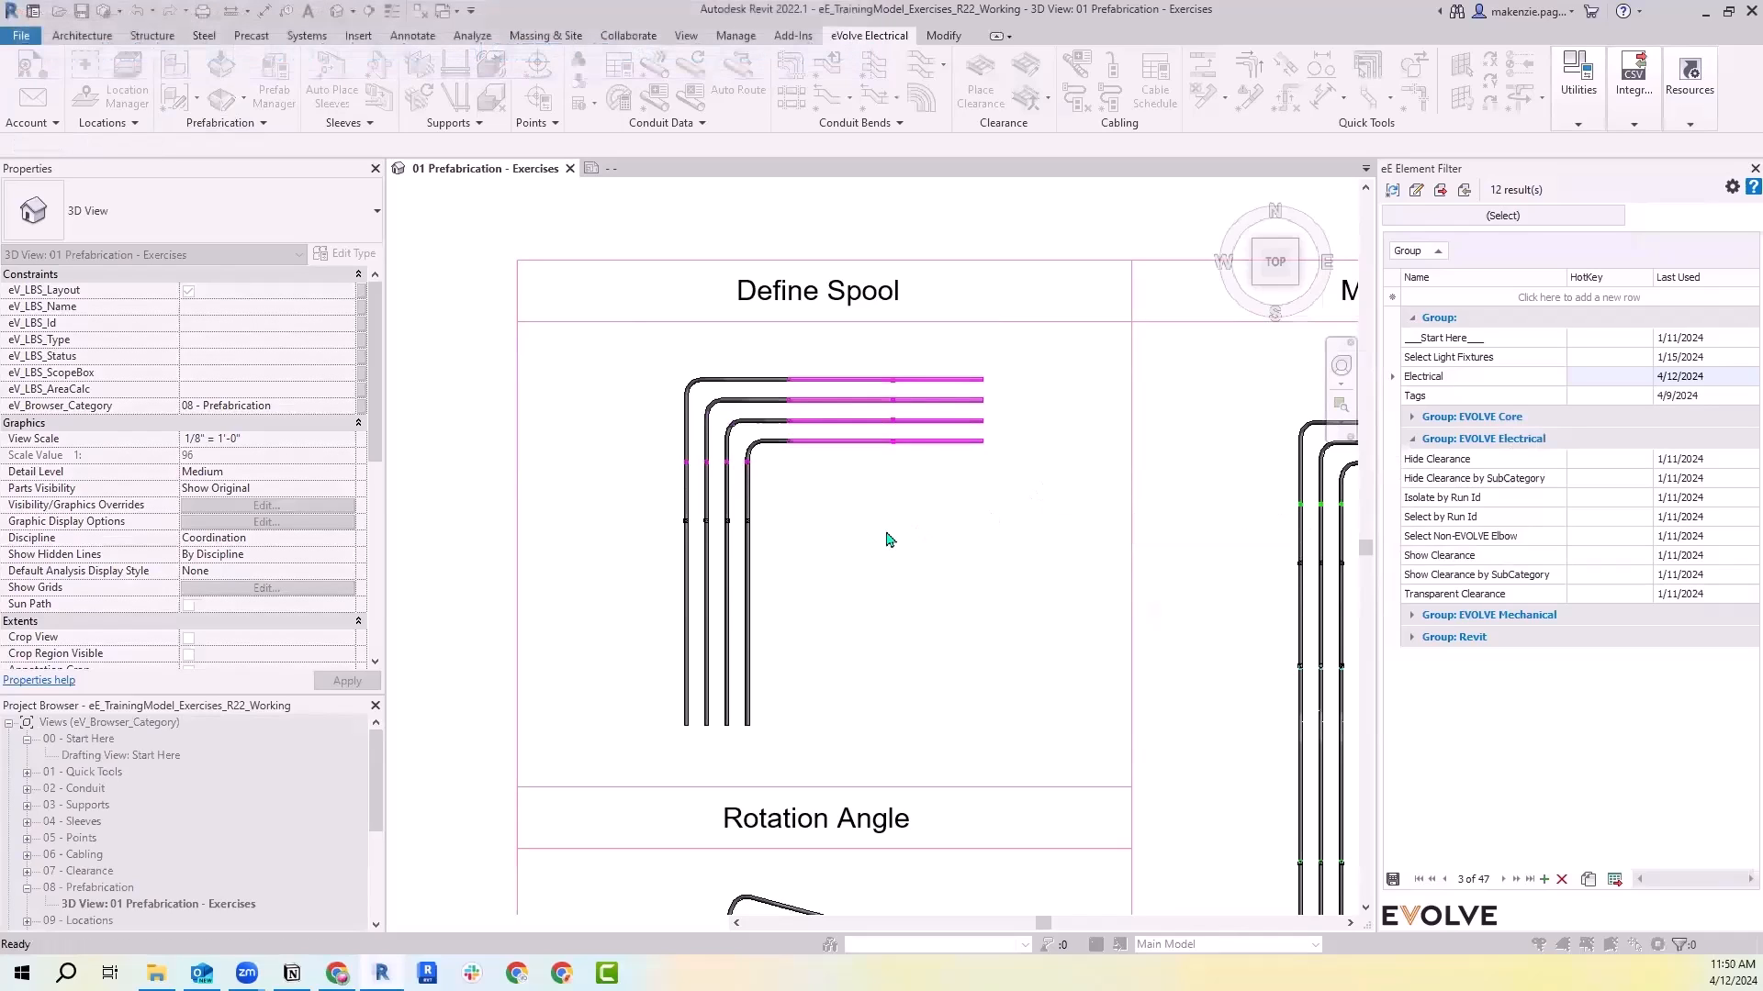
{"action": "left_click_drag", "start_coordinate": [624, 422], "coordinate": [773, 754]}
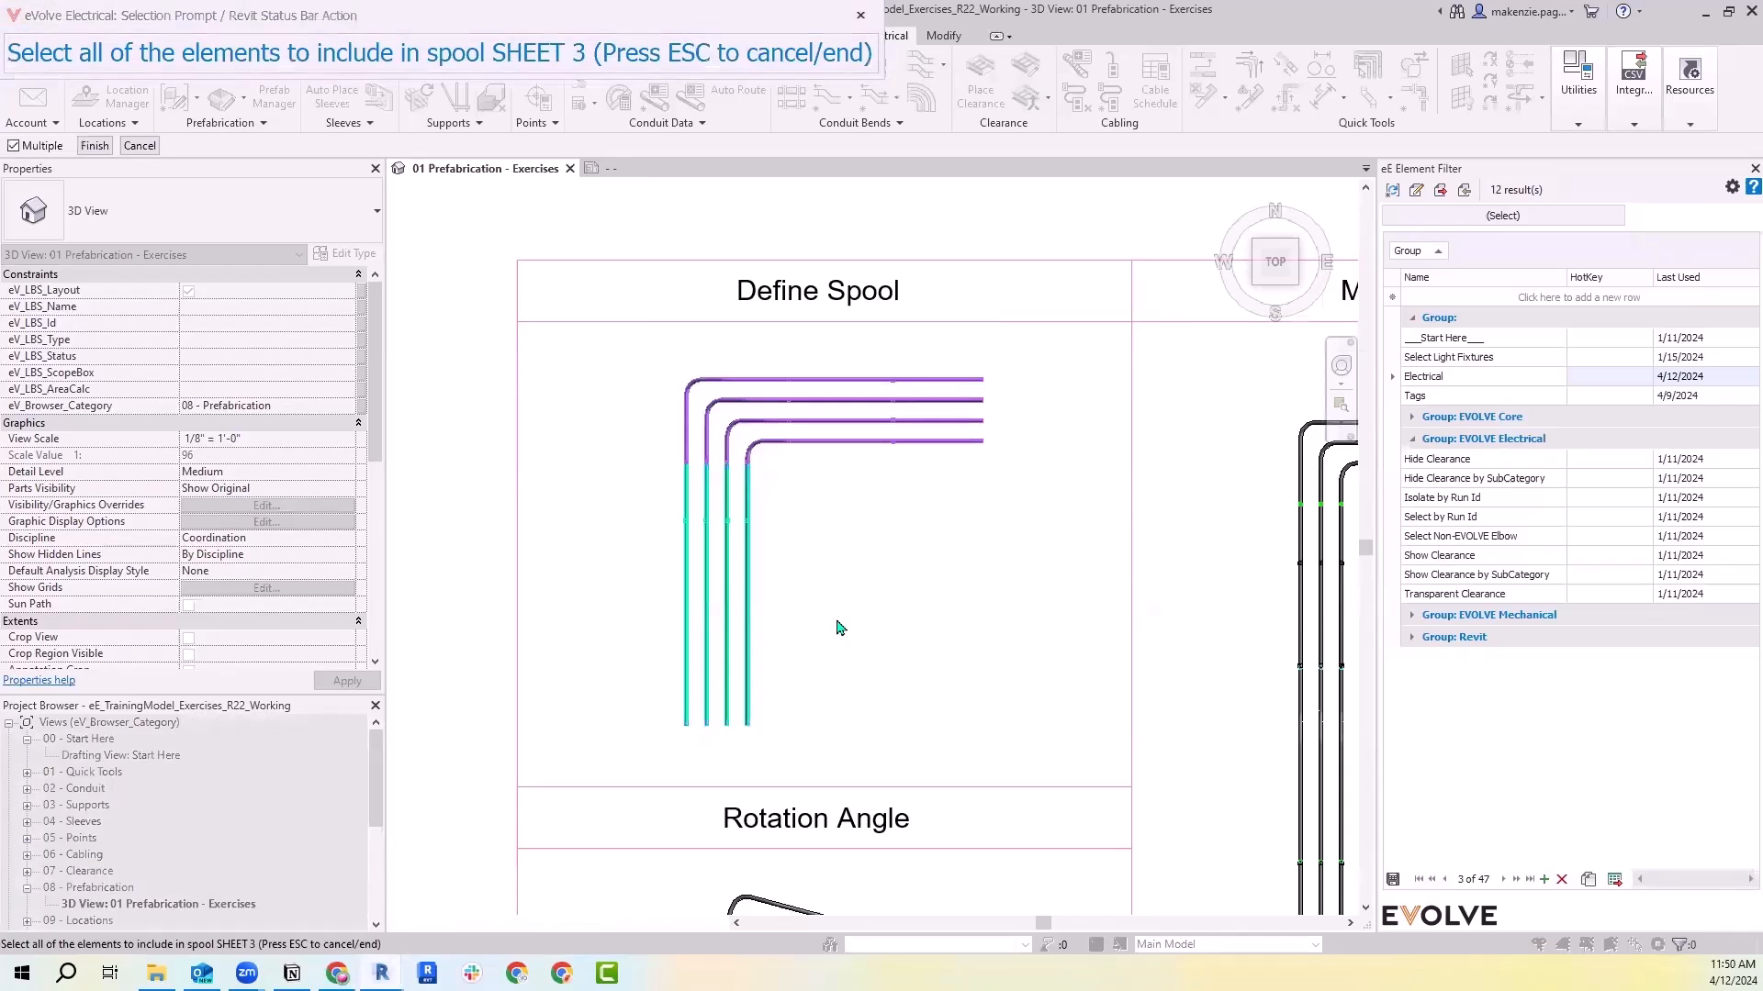
{"action": "mouse_move", "coordinate": [896, 443]}
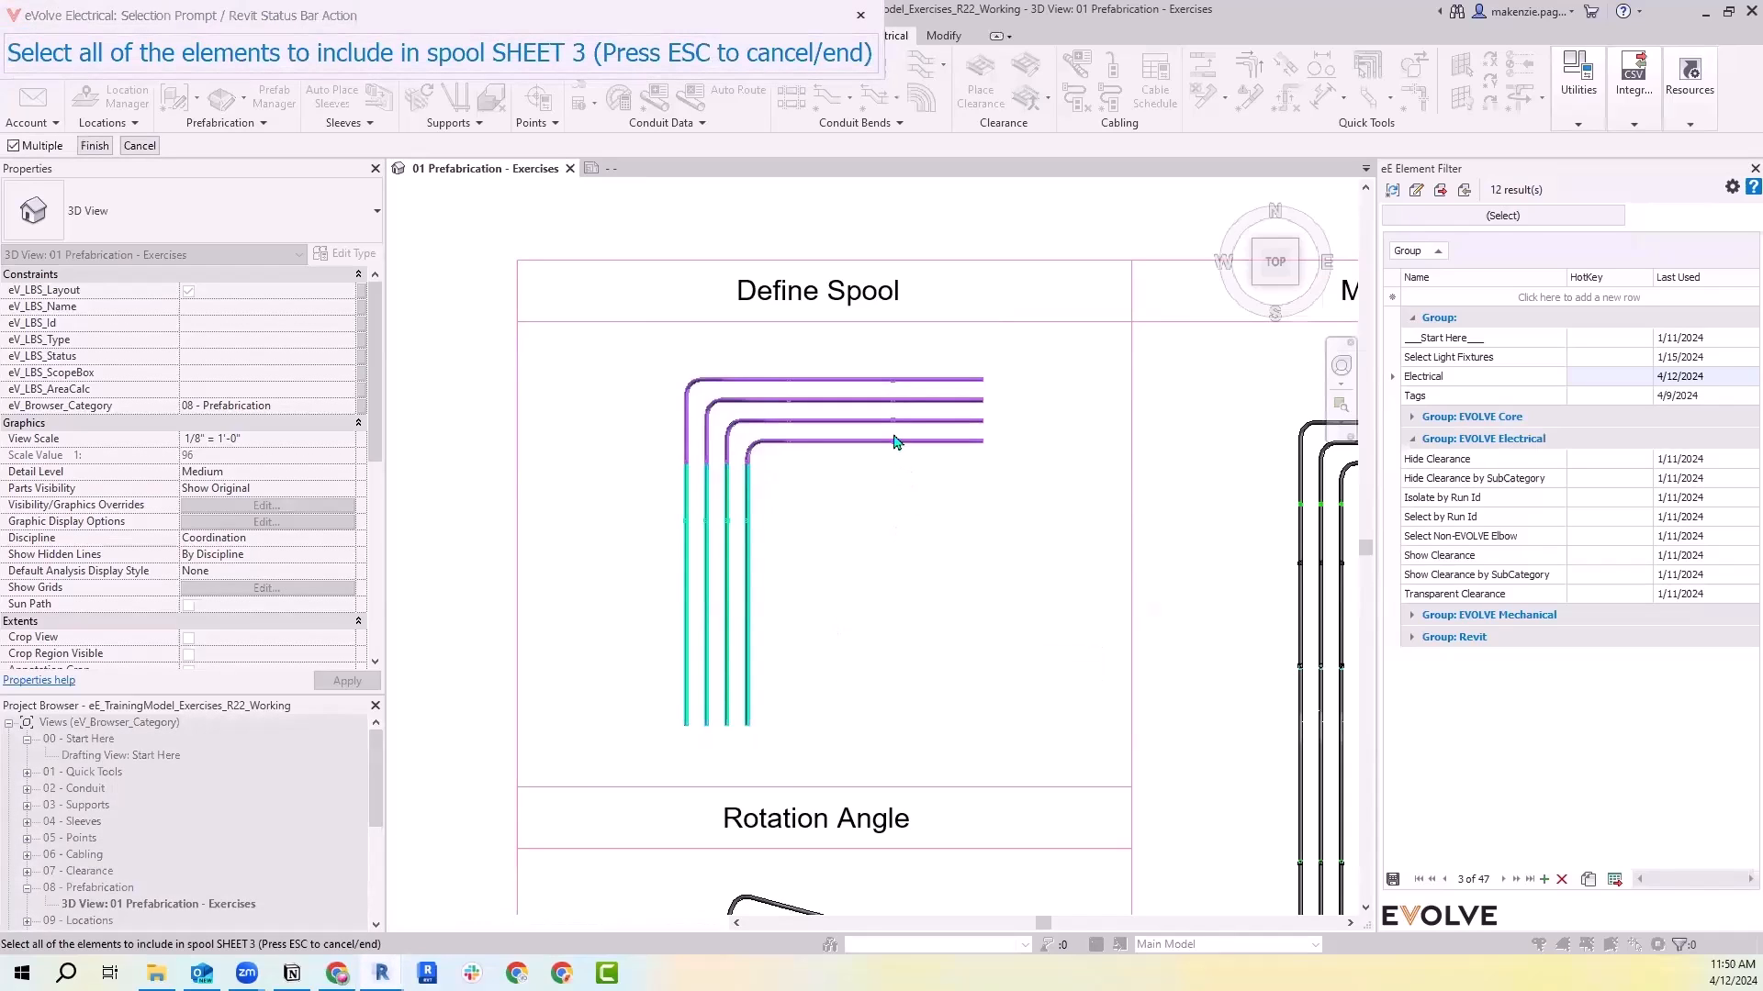
{"action": "mouse_move", "coordinate": [779, 529]}
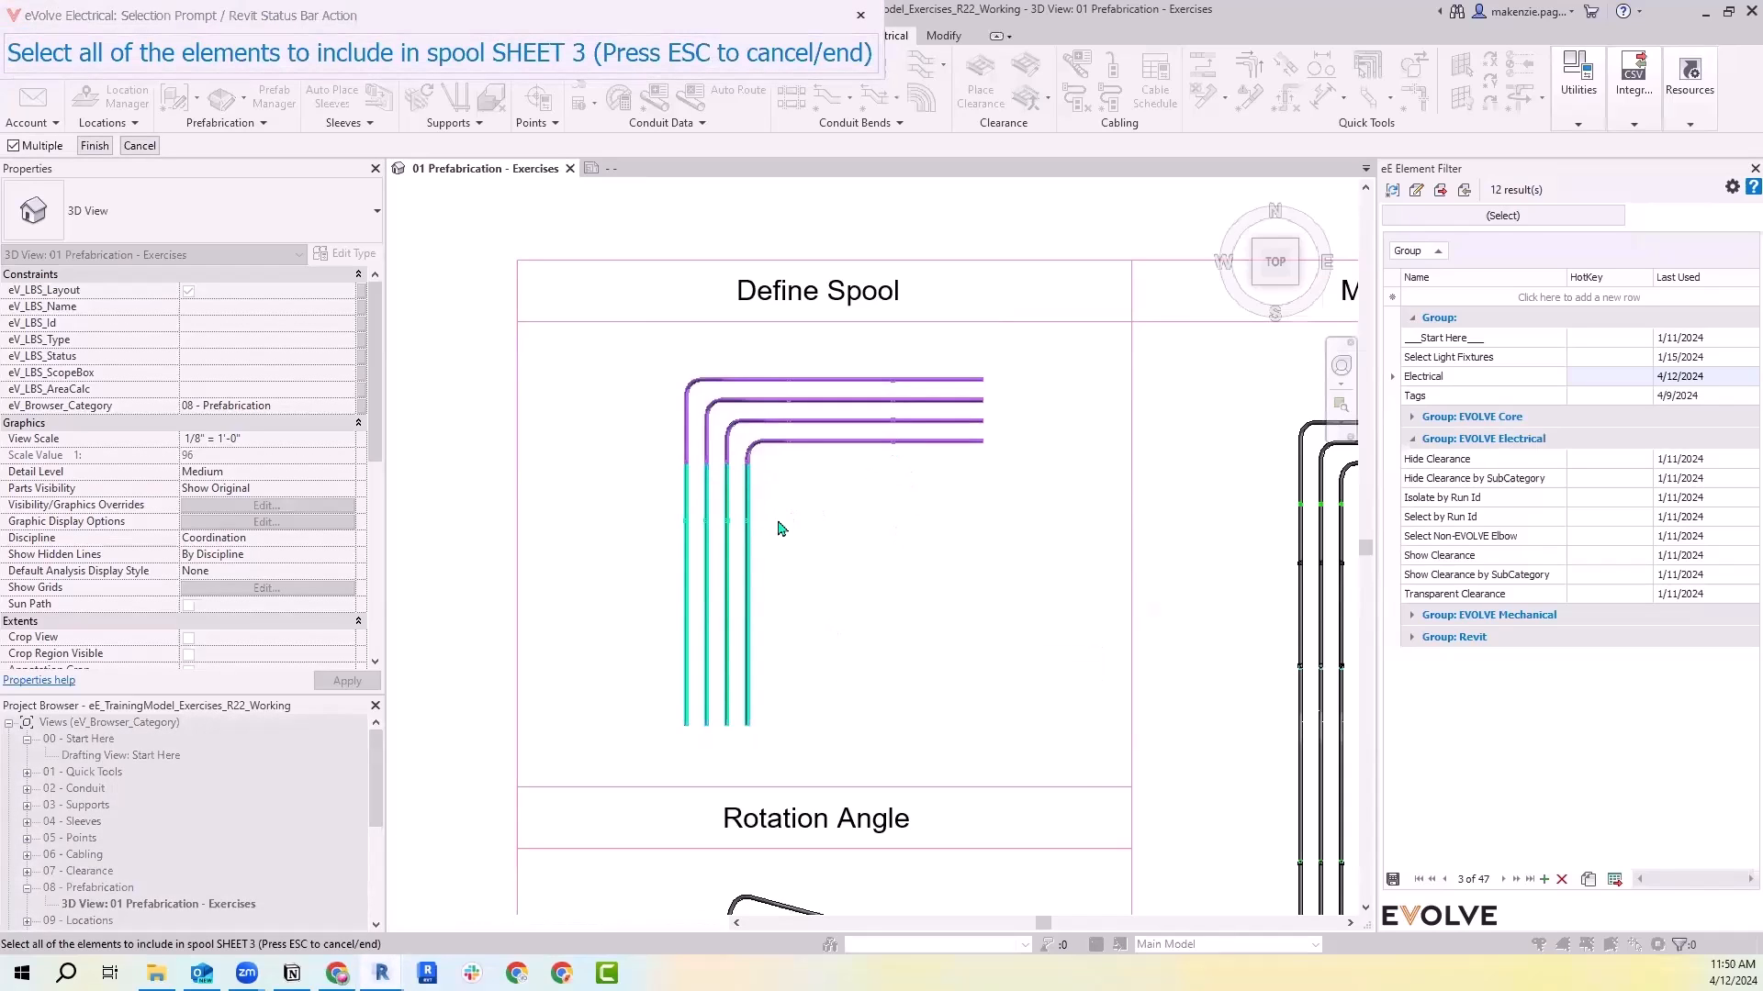
{"action": "mouse_move", "coordinate": [624, 347]}
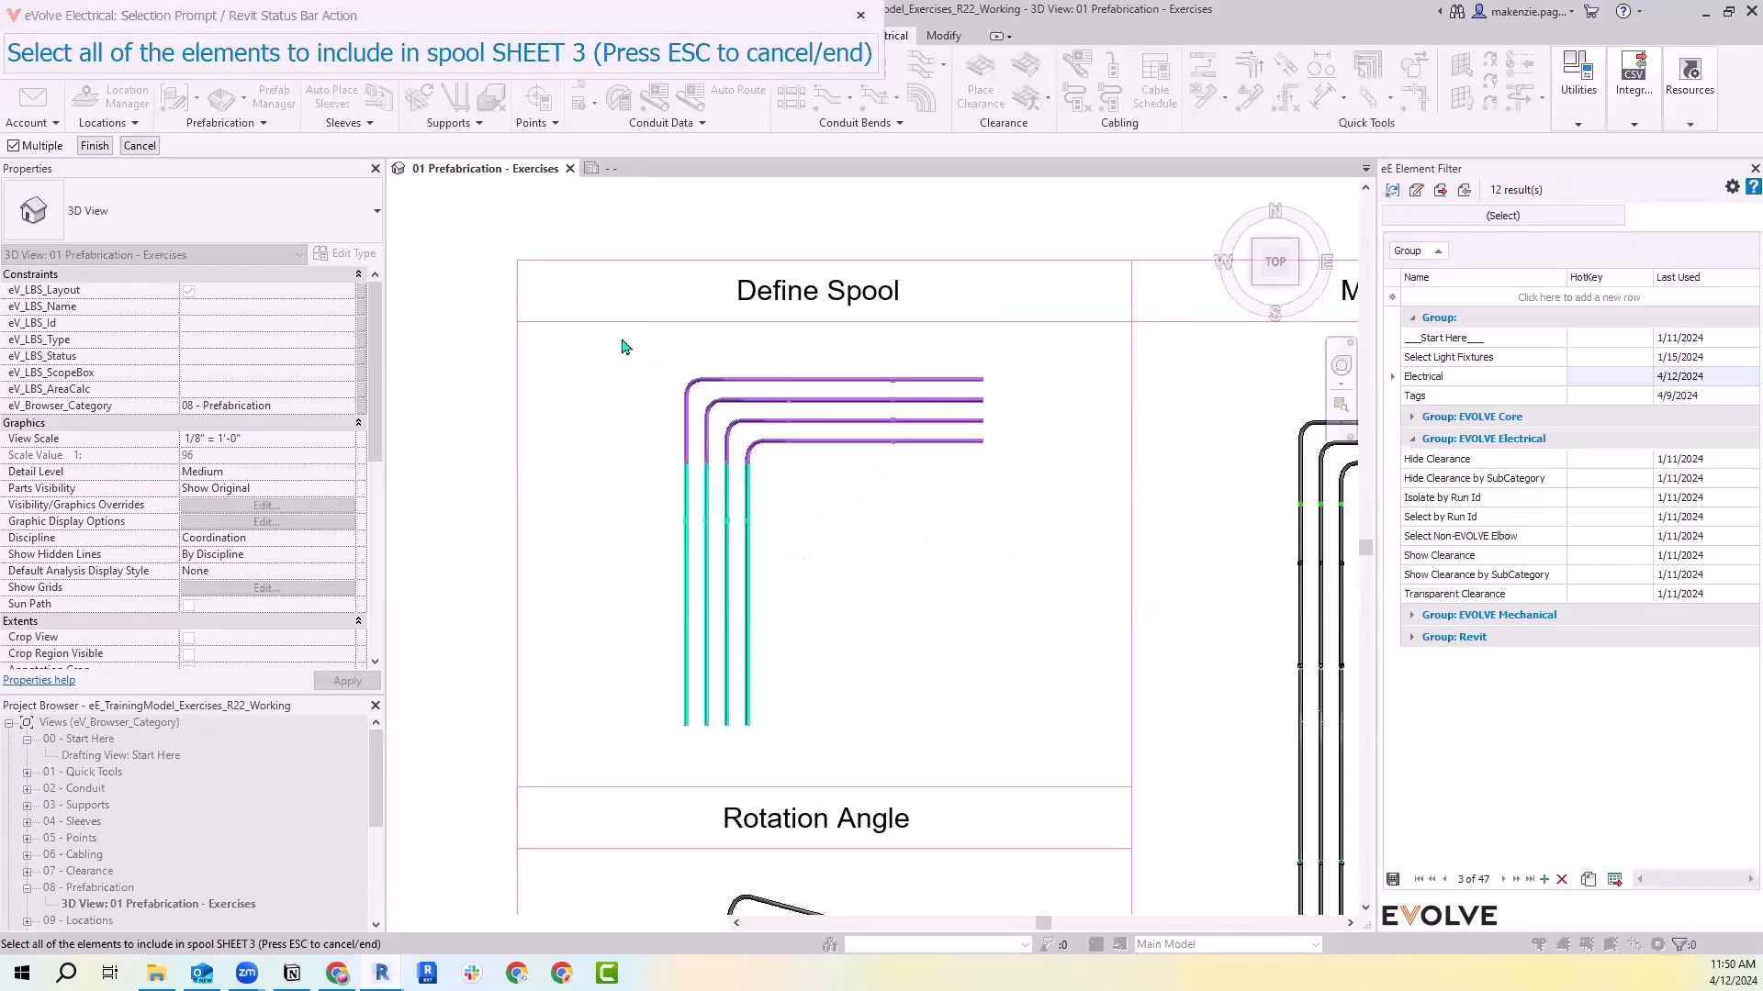
{"action": "mouse_move", "coordinate": [965, 387]}
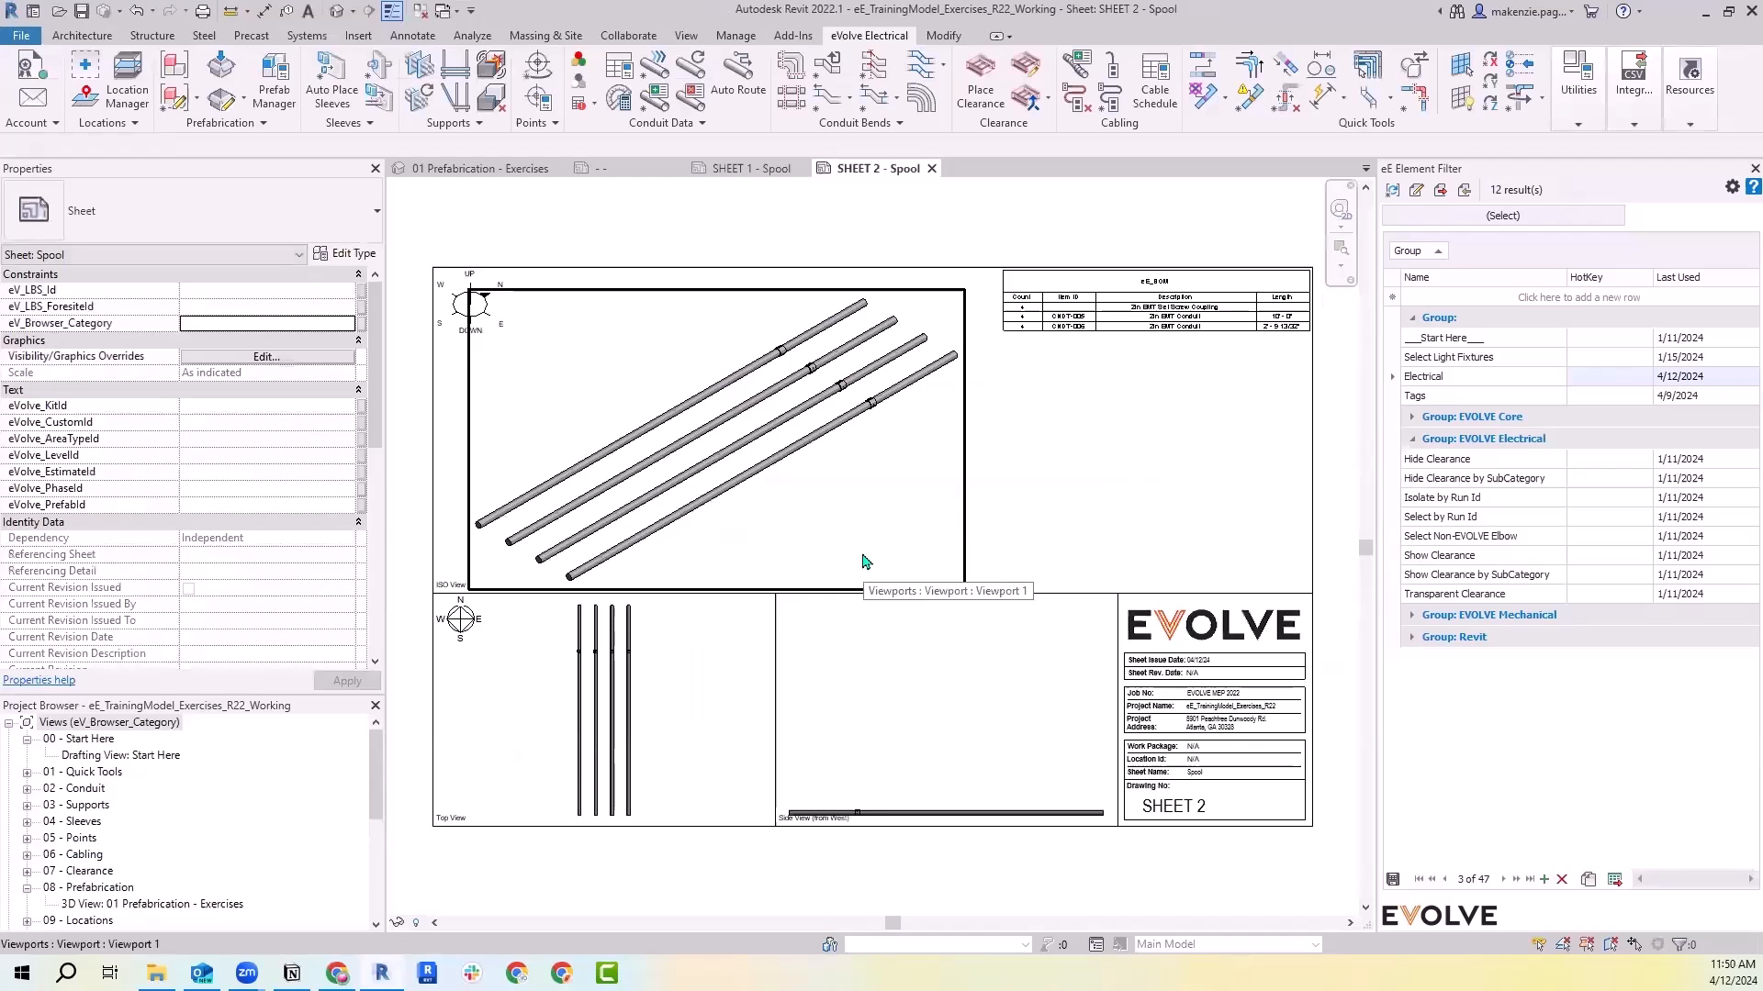
Inspect the SHEET 2 spool sheet's 3D view and eE_BOM schedule
{"action": "left_click", "coordinate": [948, 812]}
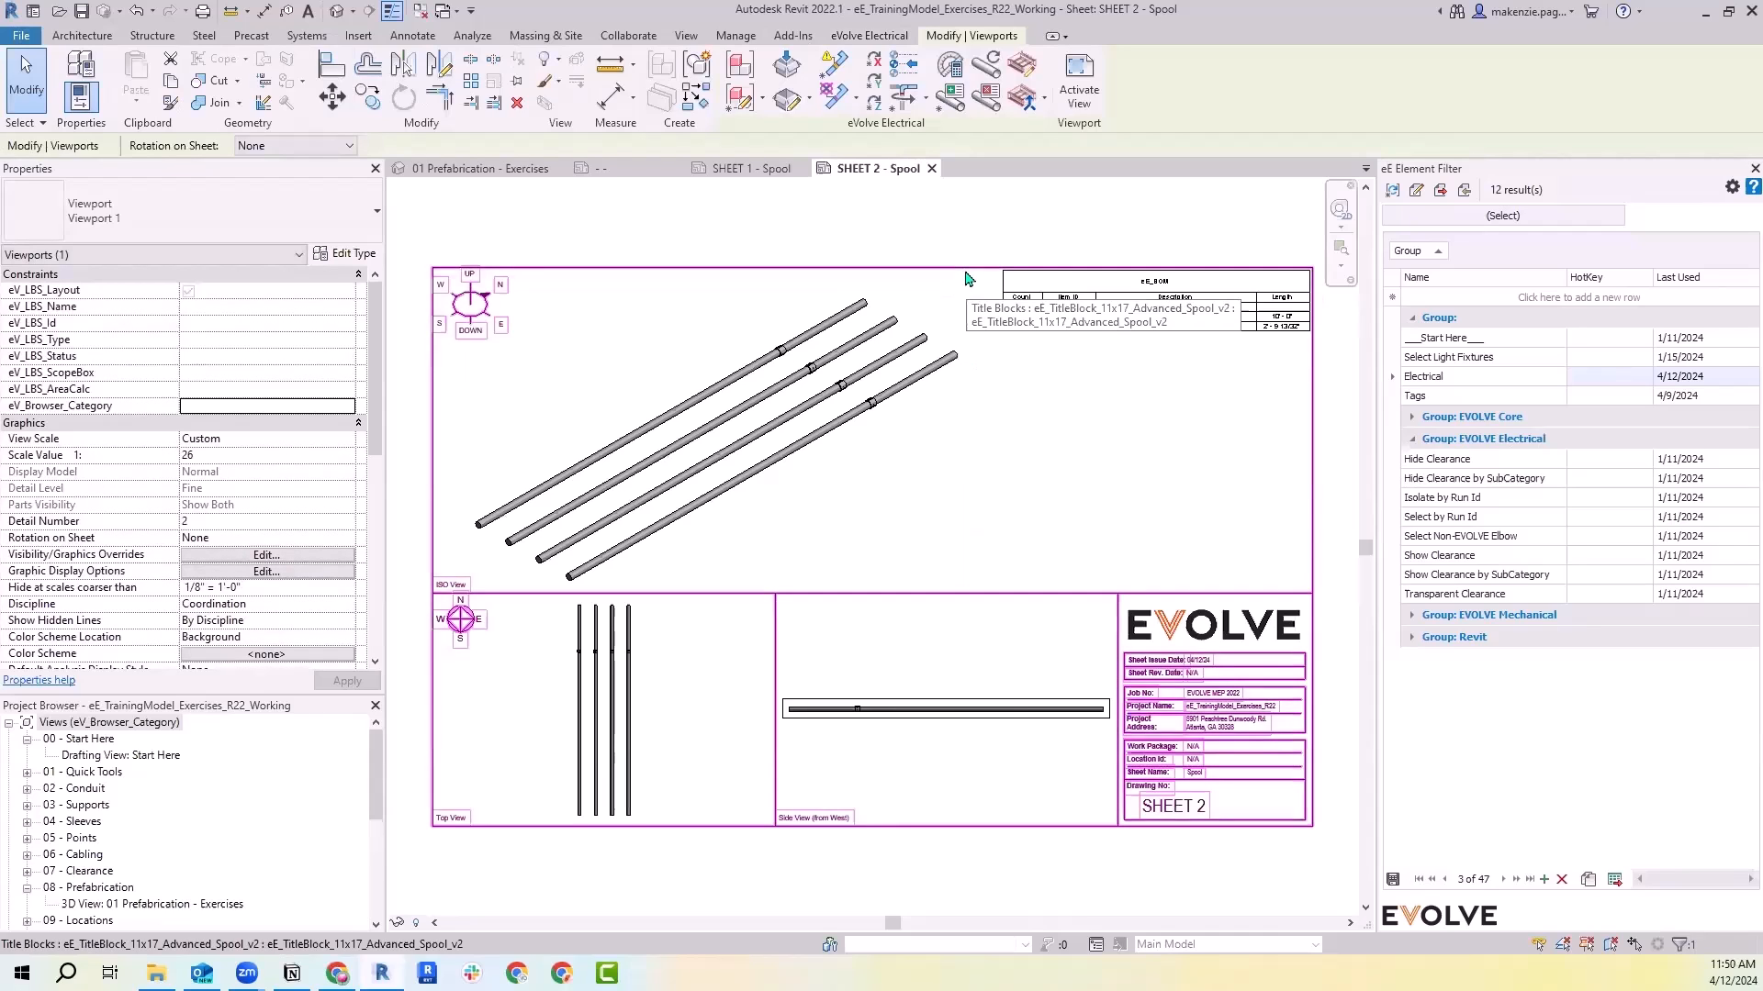
{"action": "left_click", "coordinate": [903, 454]}
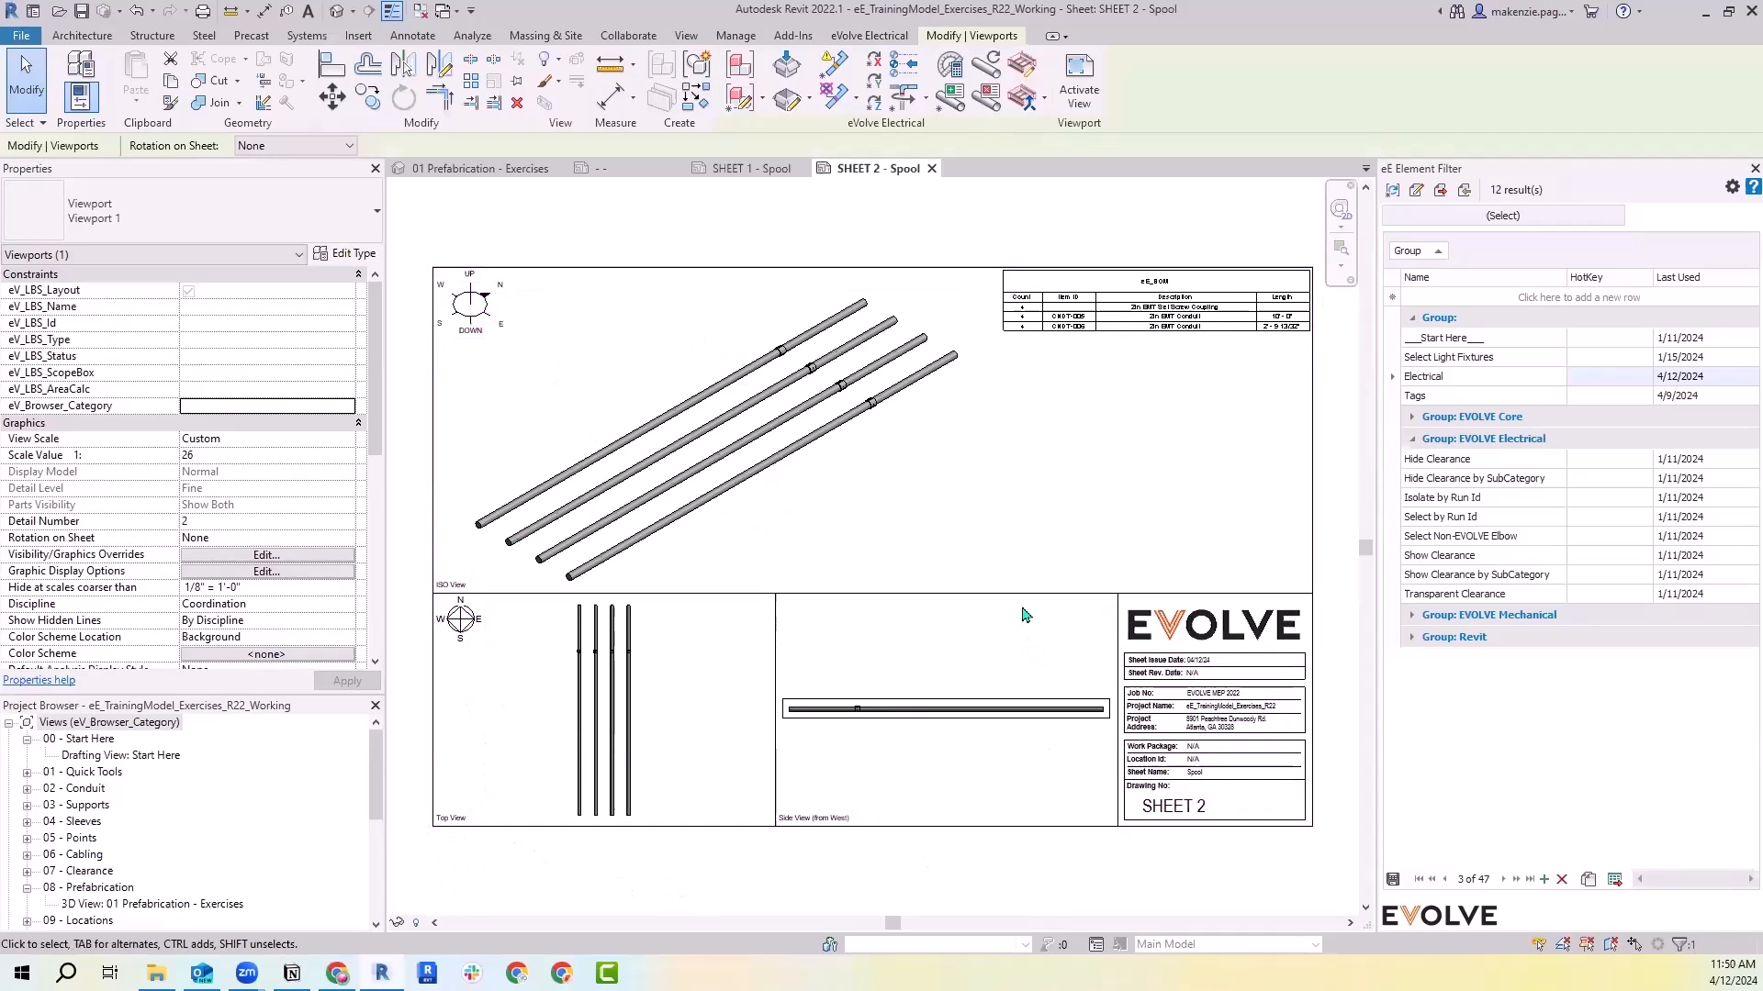
{"action": "left_click", "coordinate": [1160, 310]}
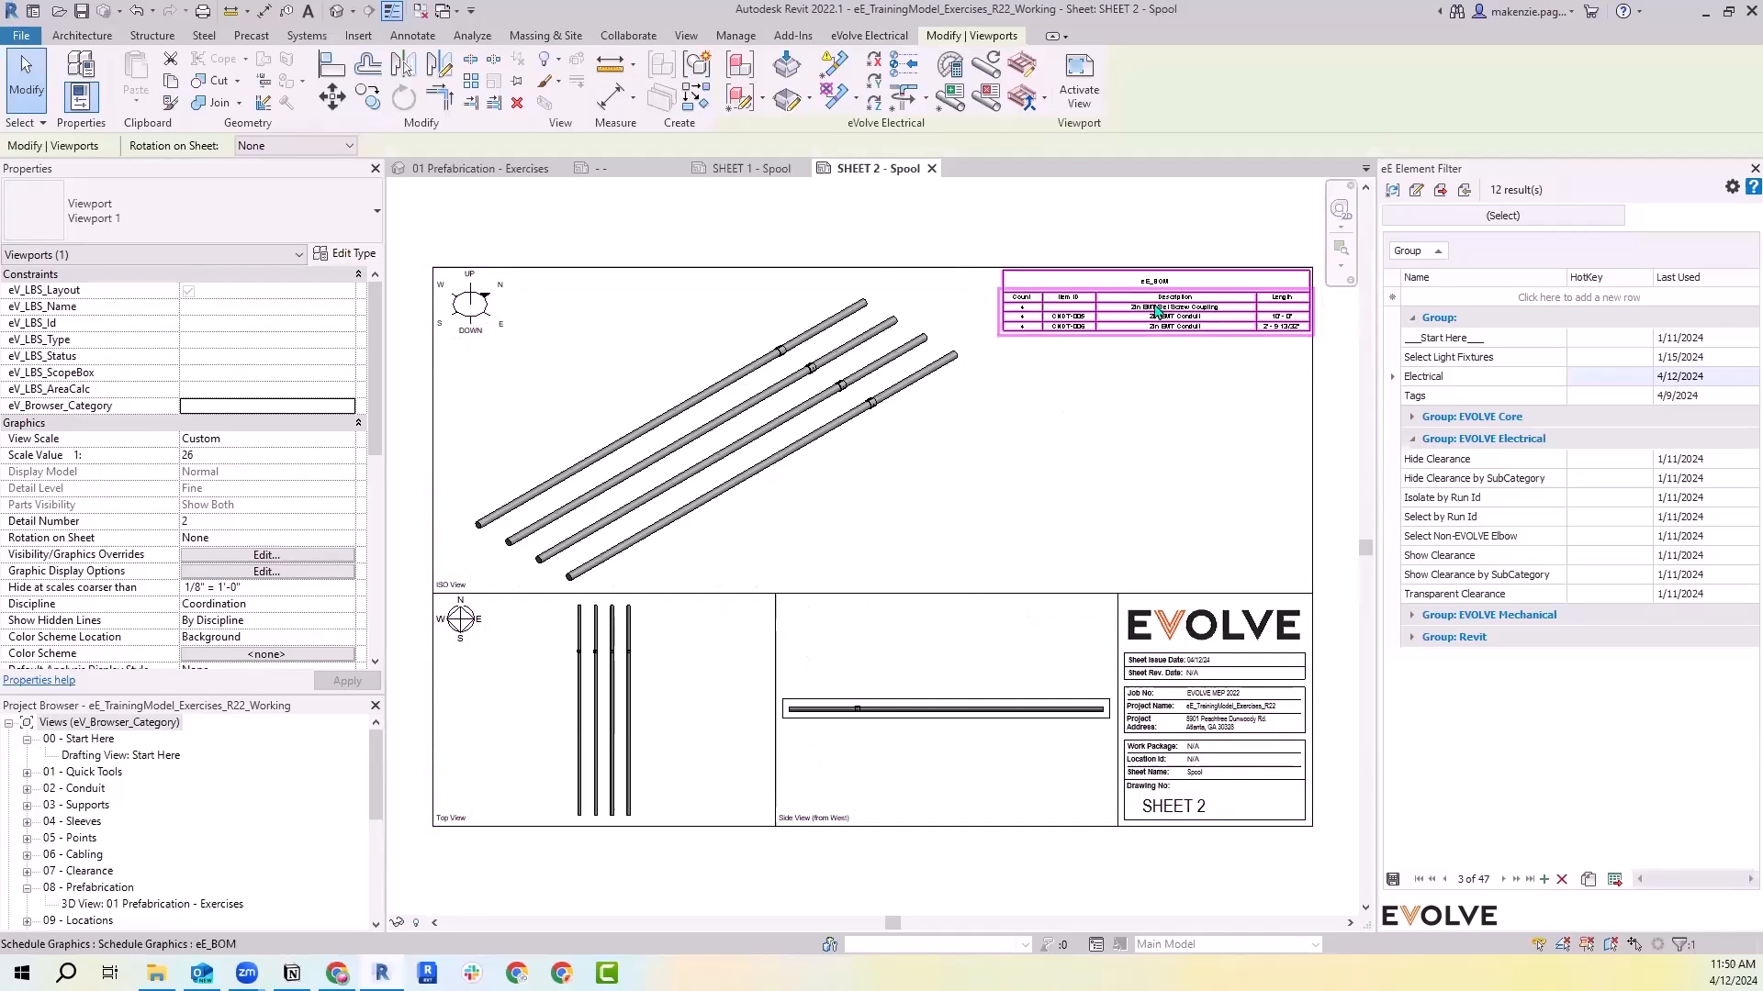
{"action": "mouse_move", "coordinate": [1157, 334]}
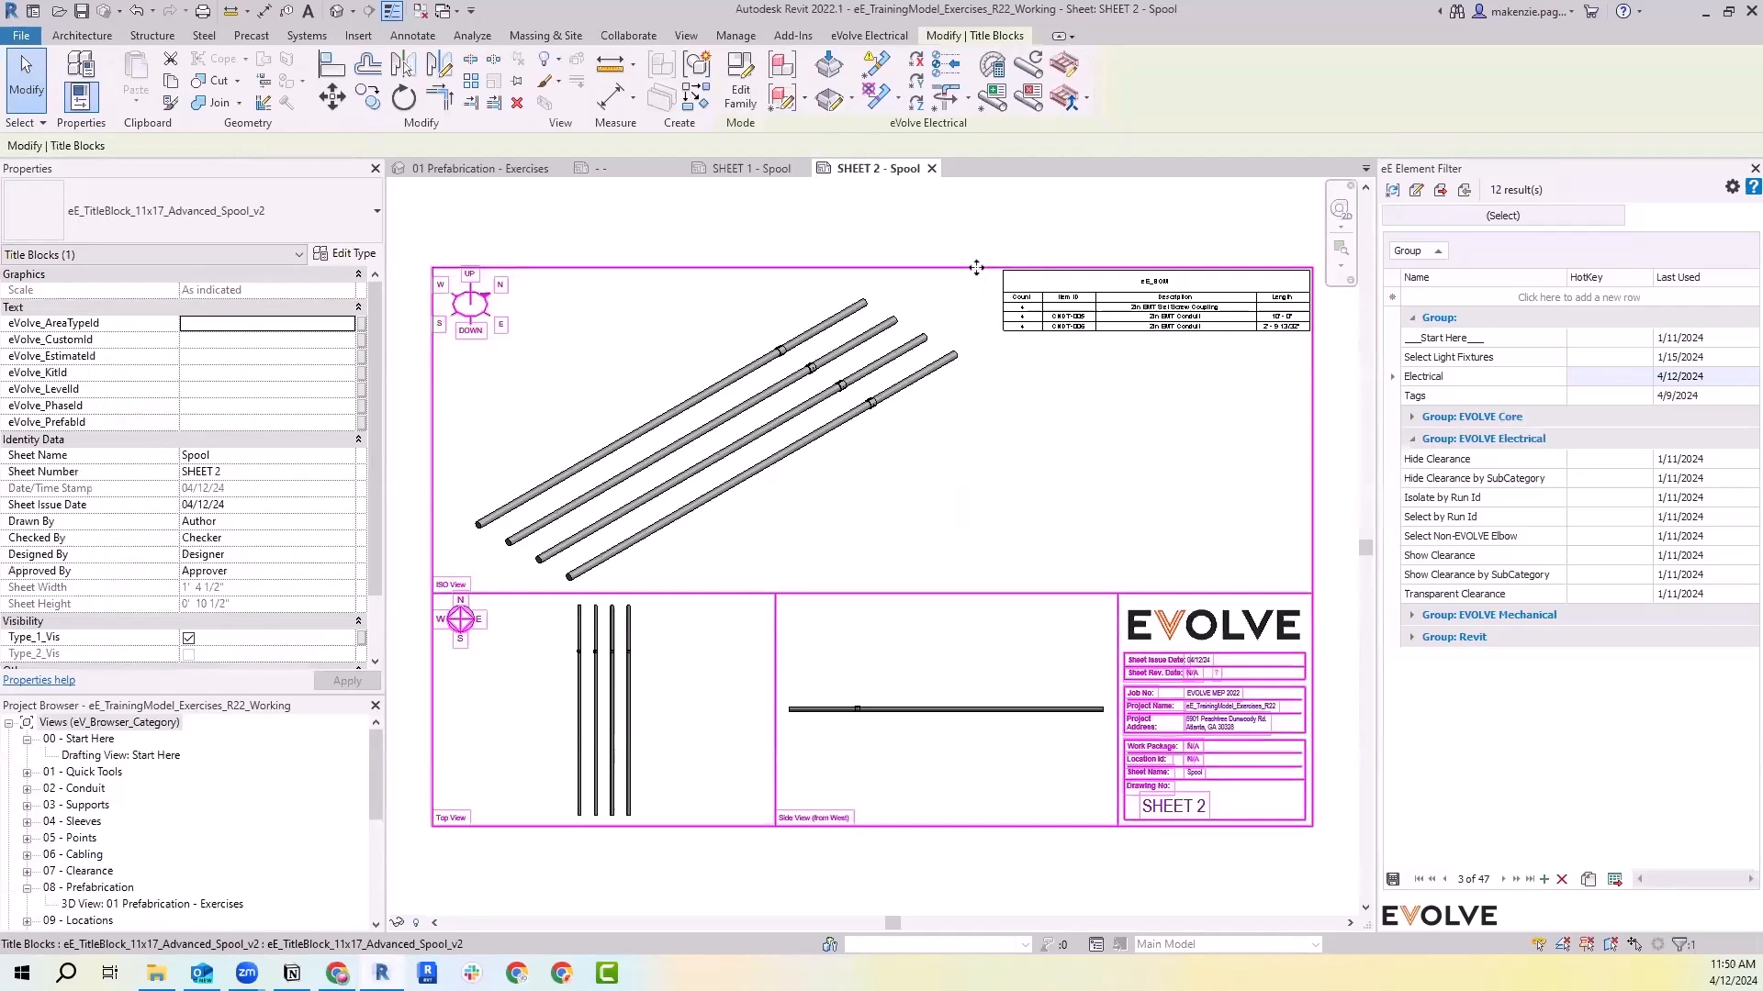
{"action": "mouse_move", "coordinate": [972, 268]}
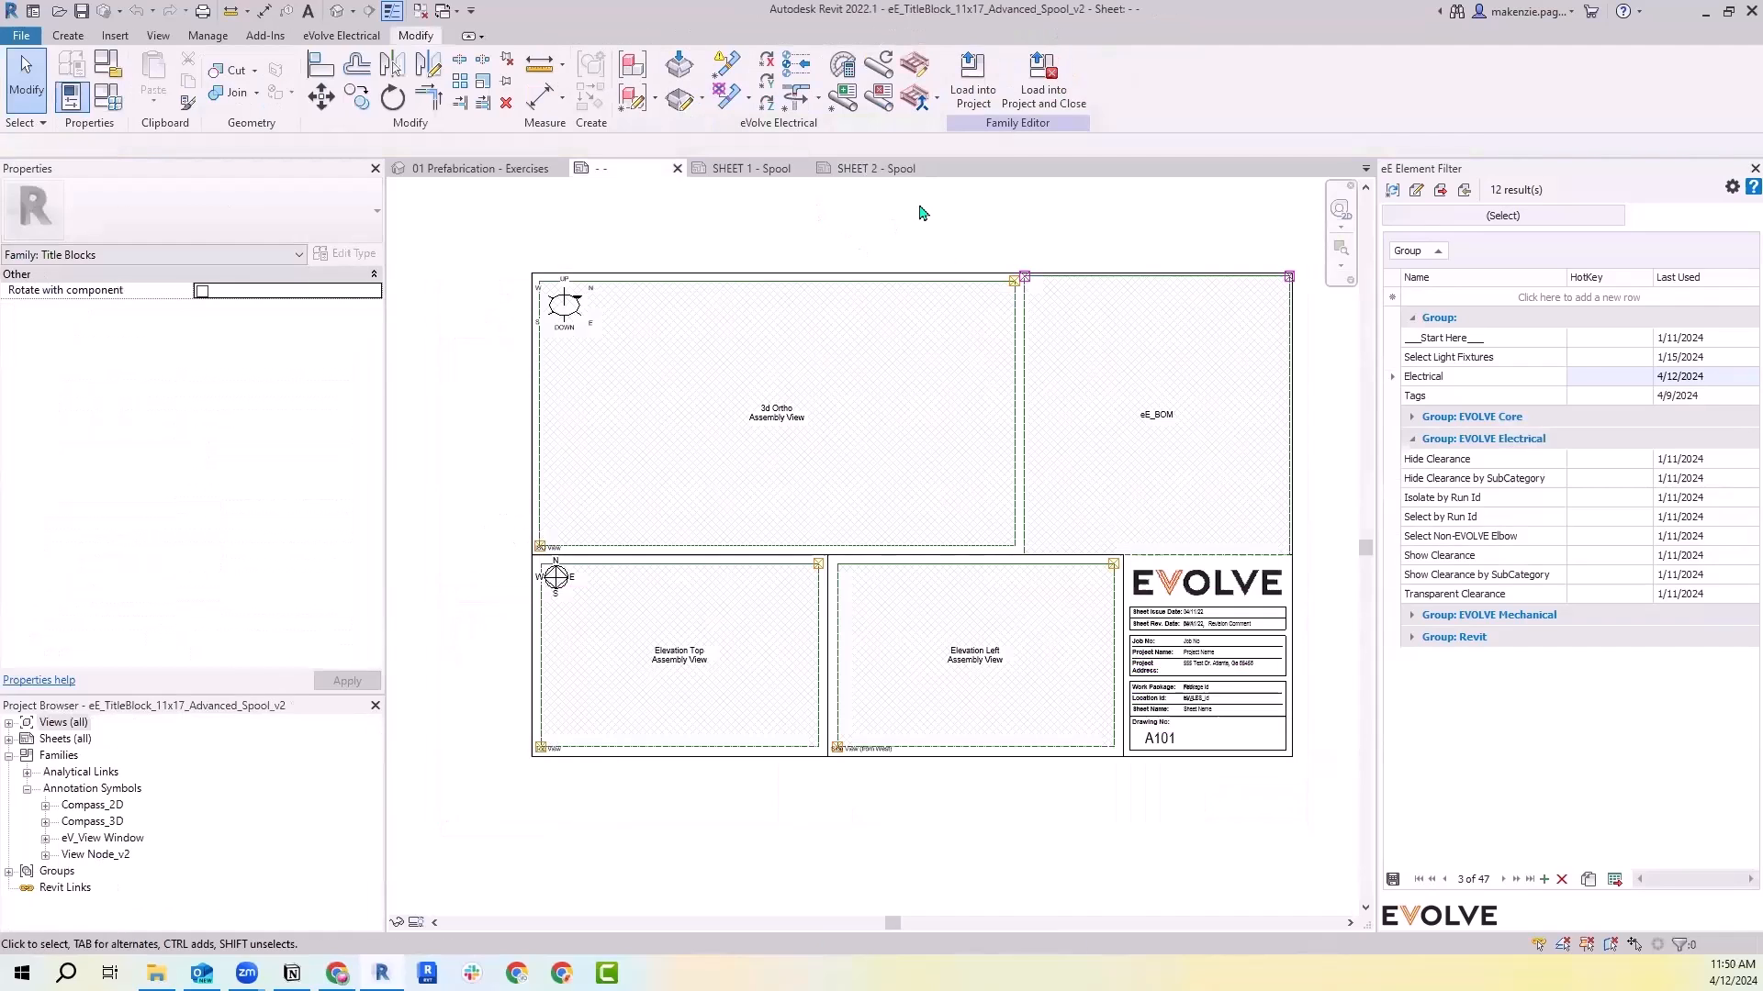
{"action": "mouse_move", "coordinate": [916, 215]}
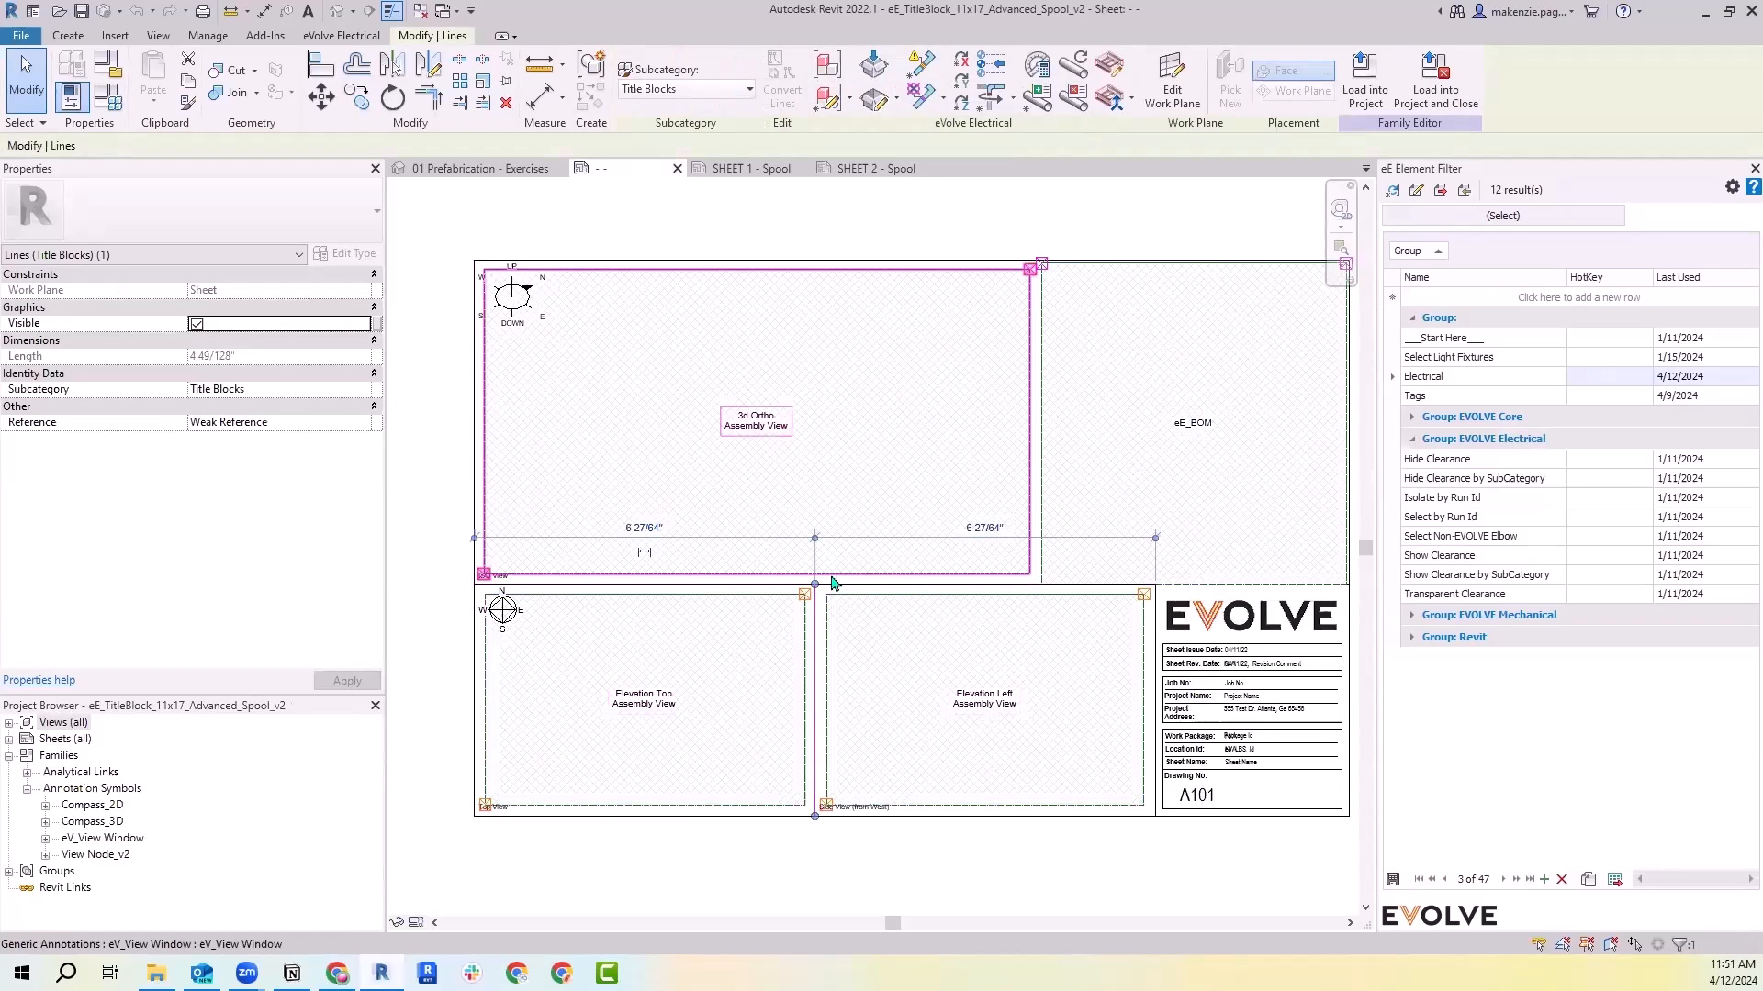
Select the 3D view window frame inside the 11x17 spool title block family
{"action": "left_click", "coordinate": [982, 703]}
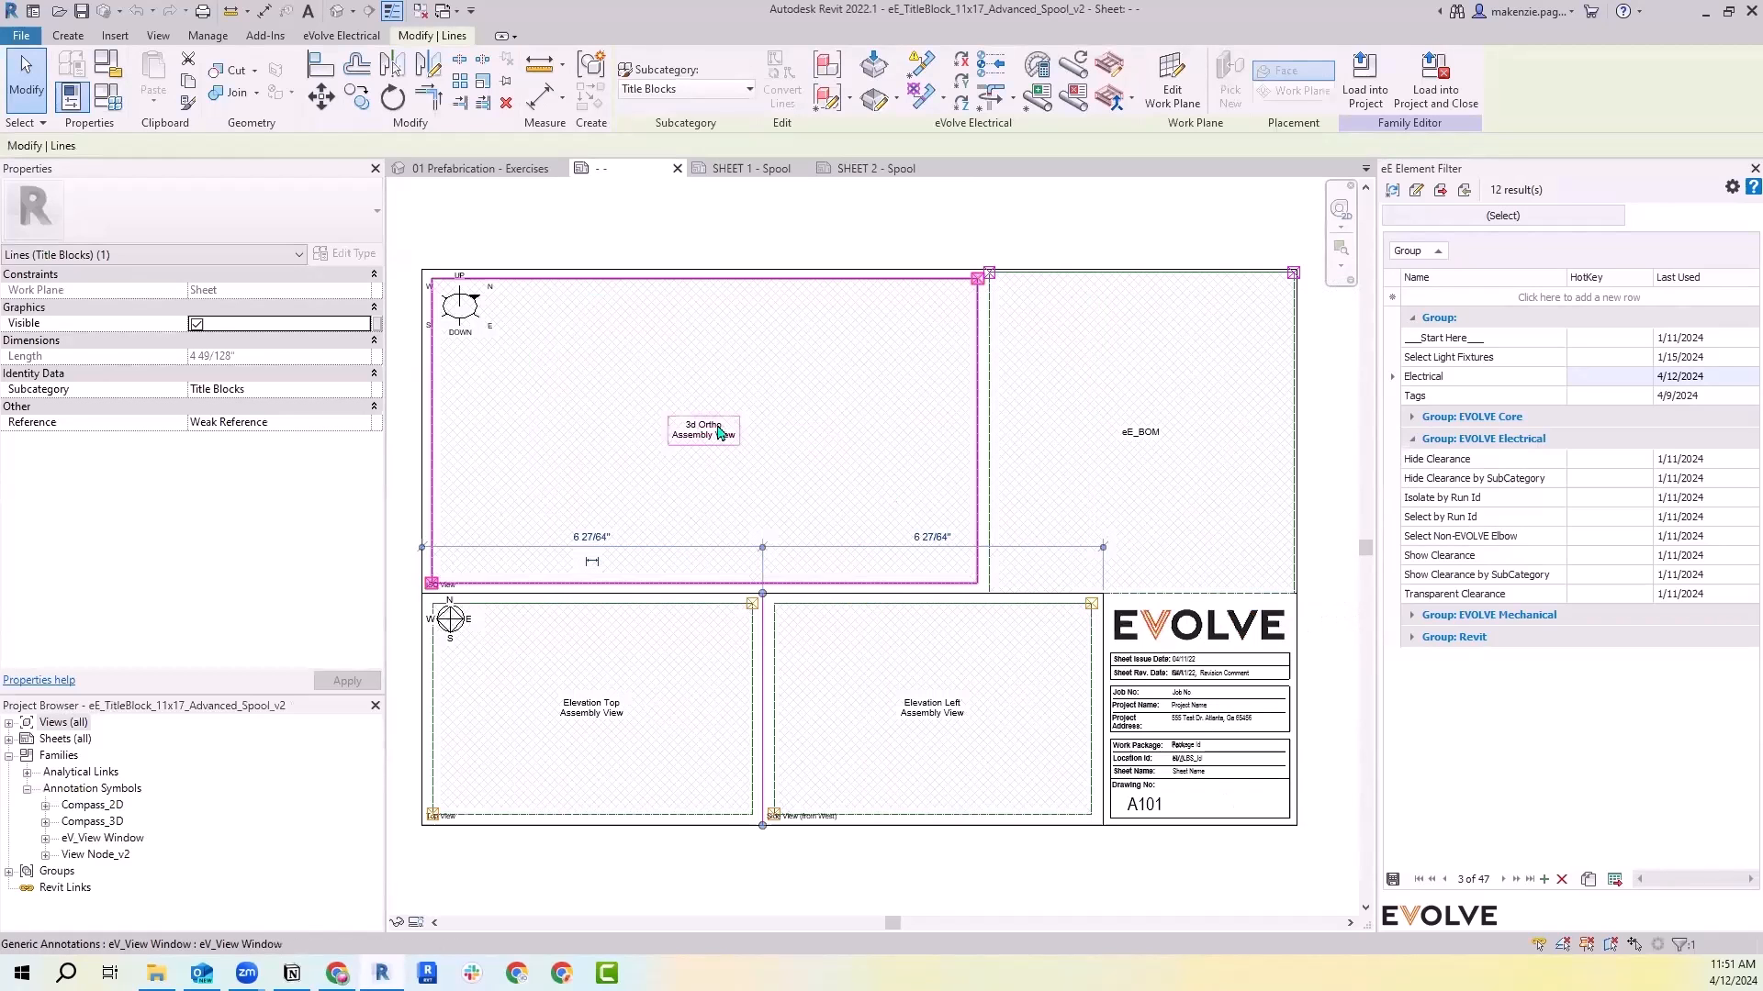
{"action": "left_click", "coordinate": [703, 430]}
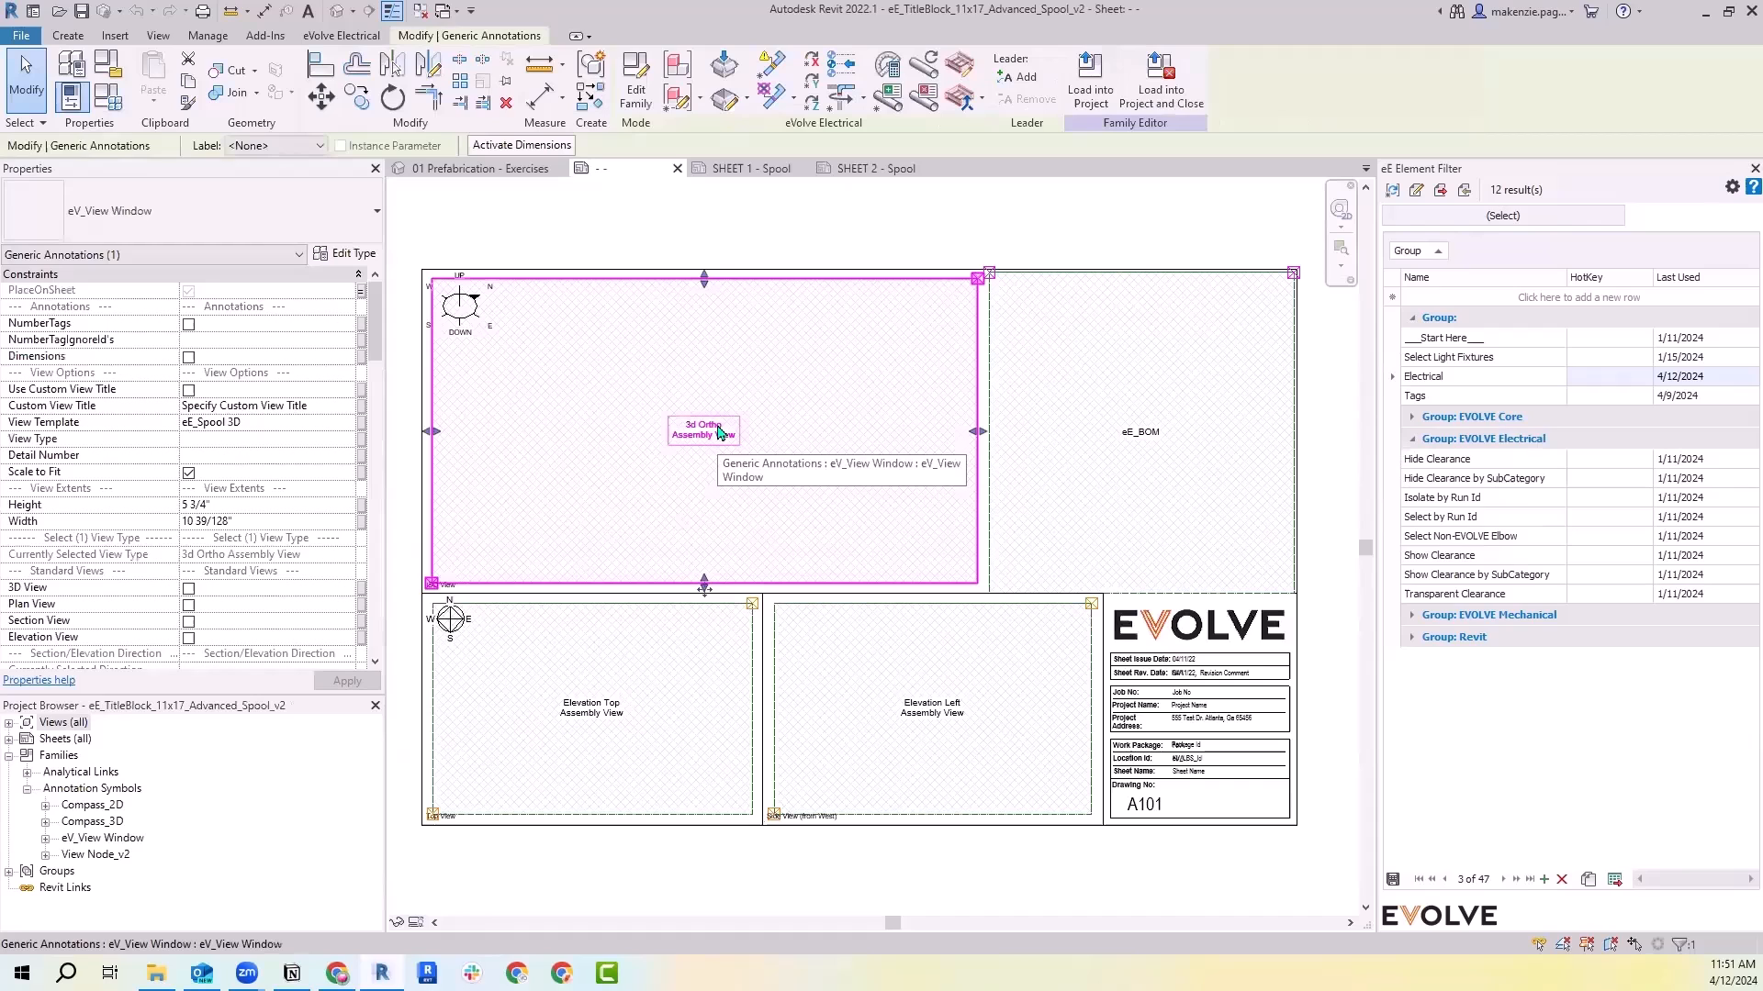
{"action": "mouse_move", "coordinate": [778, 422]}
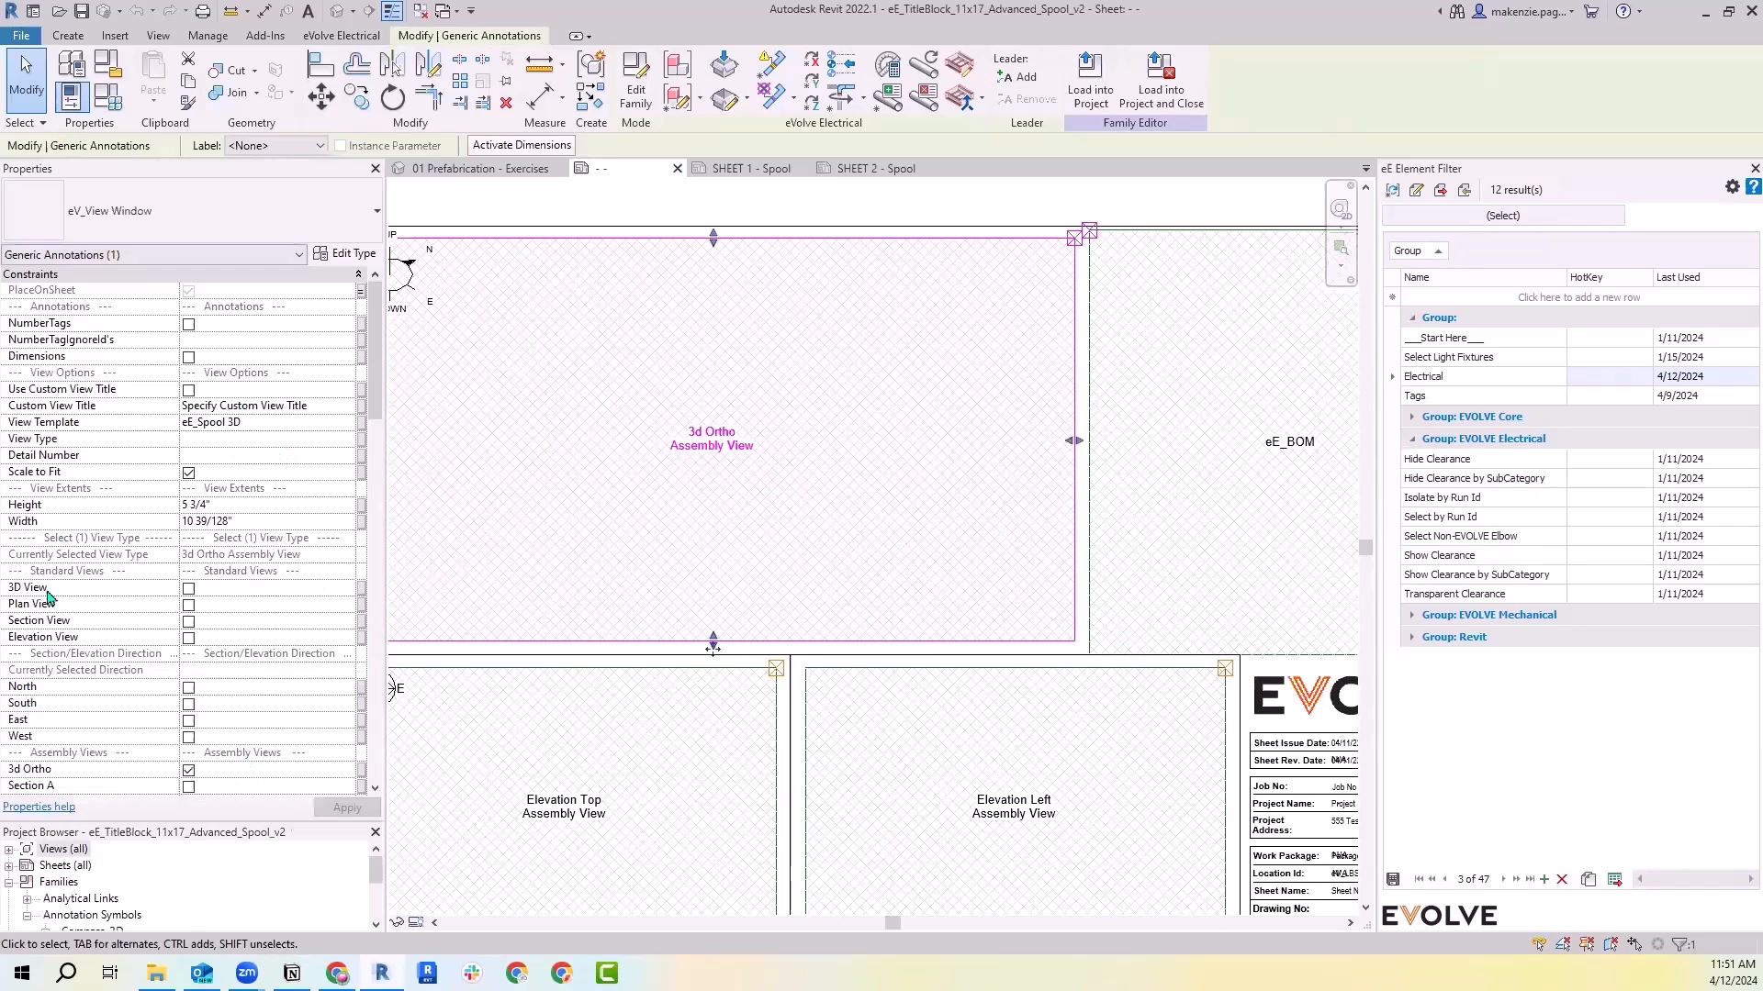
{"action": "mouse_move", "coordinate": [283, 538]}
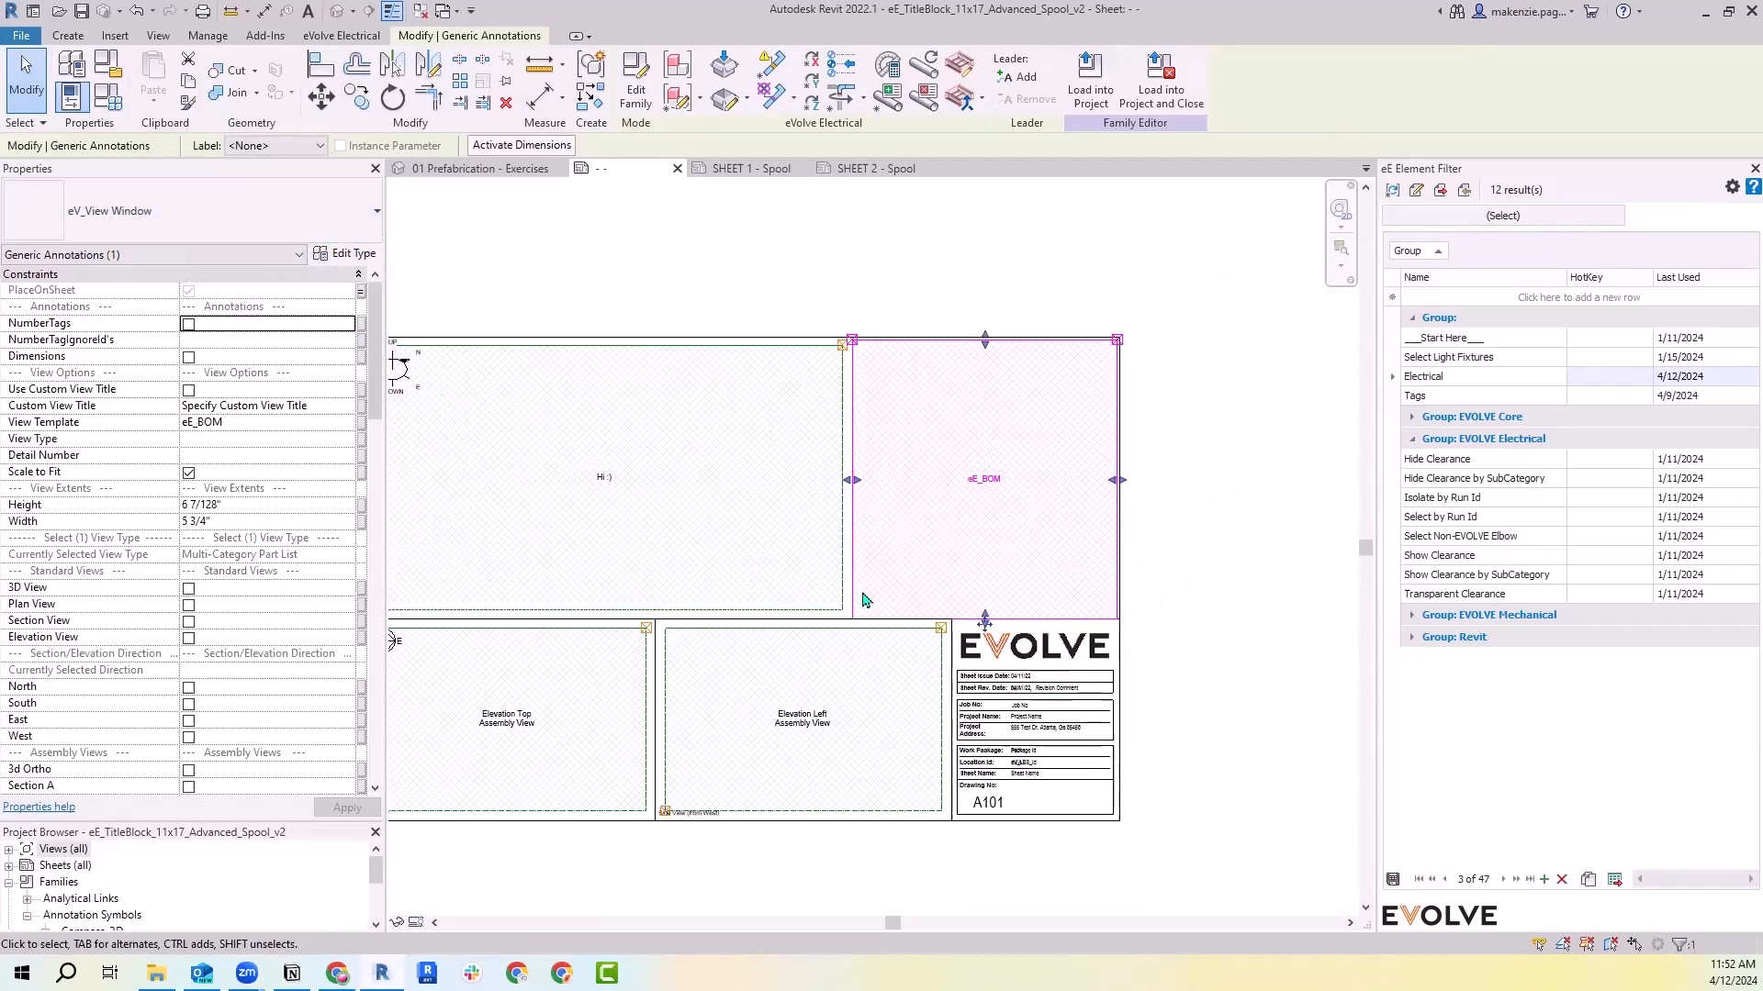
{"action": "left_click", "coordinate": [800, 723]}
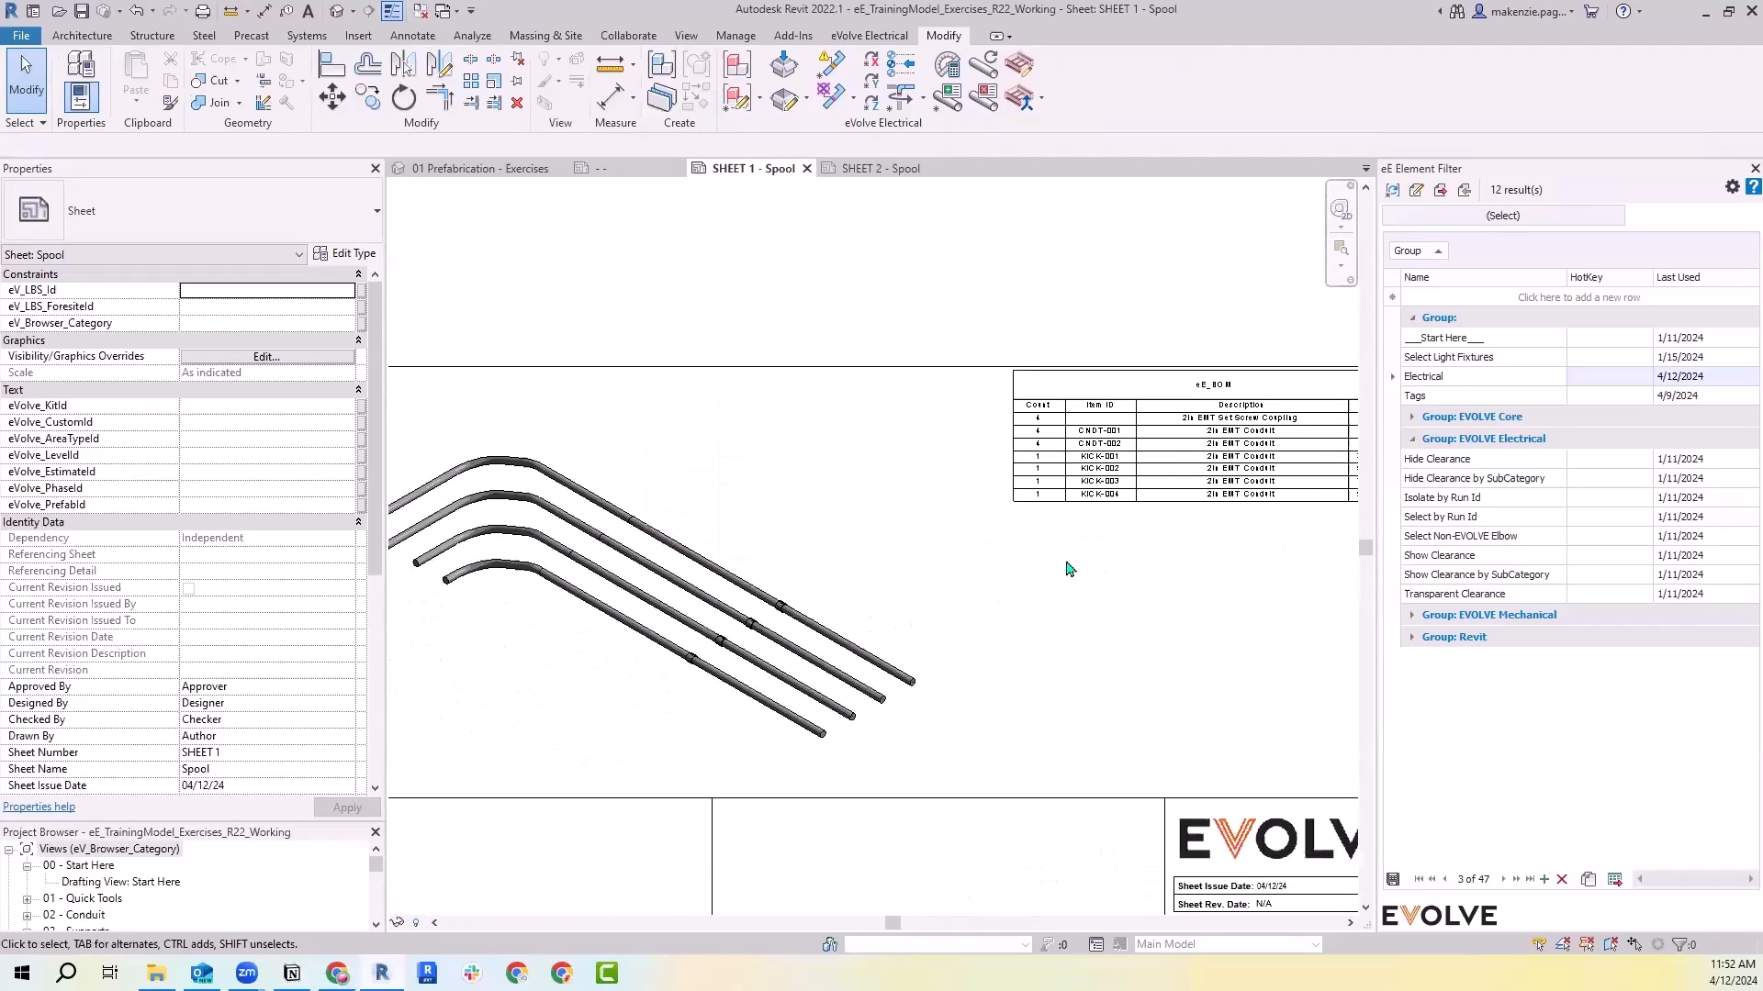
Review the eE_BOM schedule on SHEET 1 listing couplings, conduits and kick pieces
{"action": "left_click", "coordinate": [883, 703]}
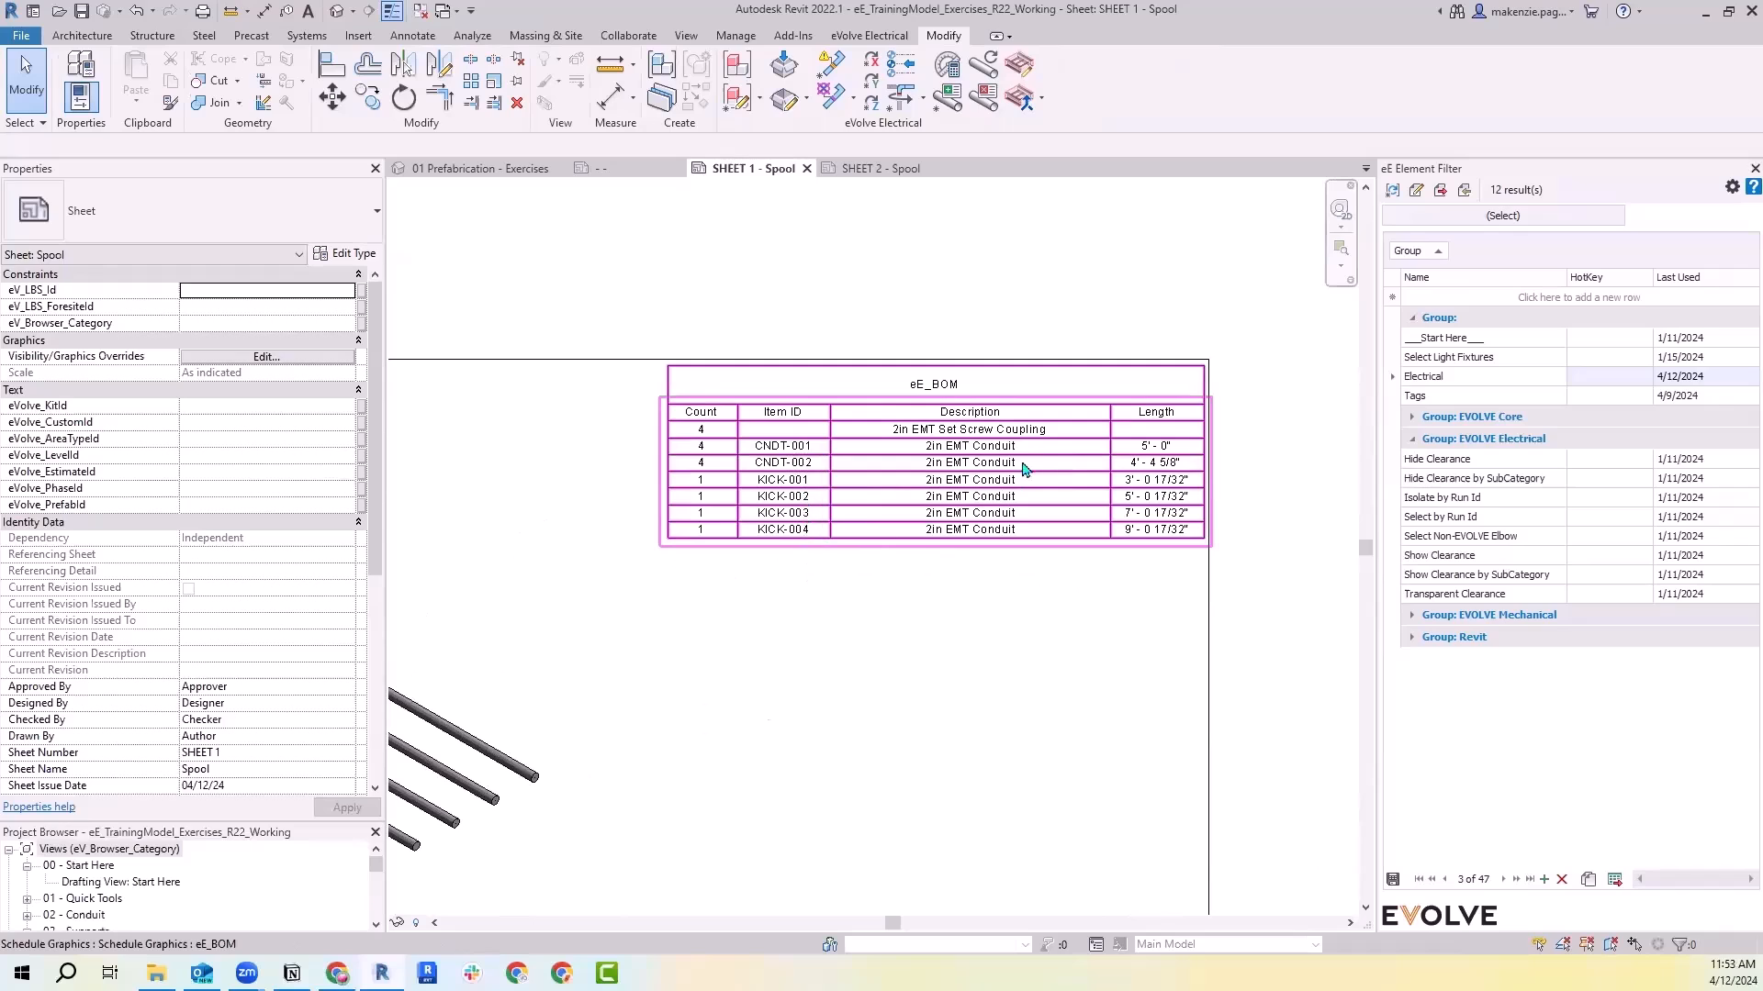
{"action": "mouse_move", "coordinate": [1146, 532]}
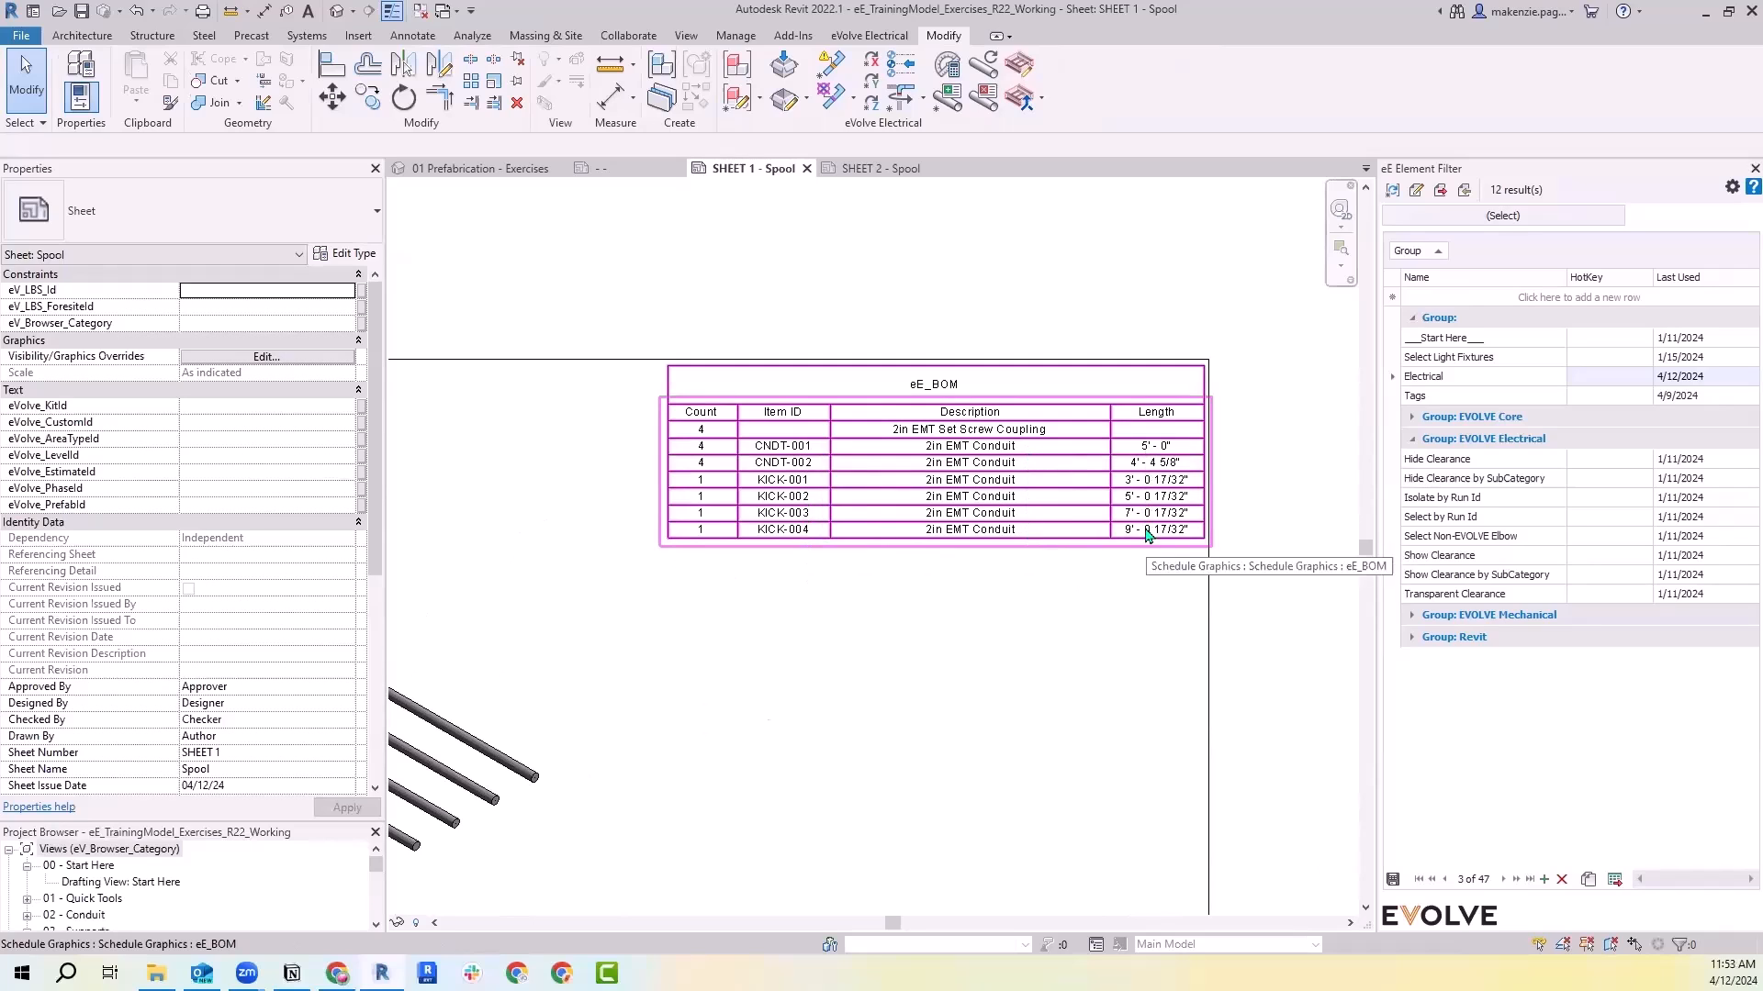
{"action": "left_click", "coordinate": [789, 599]}
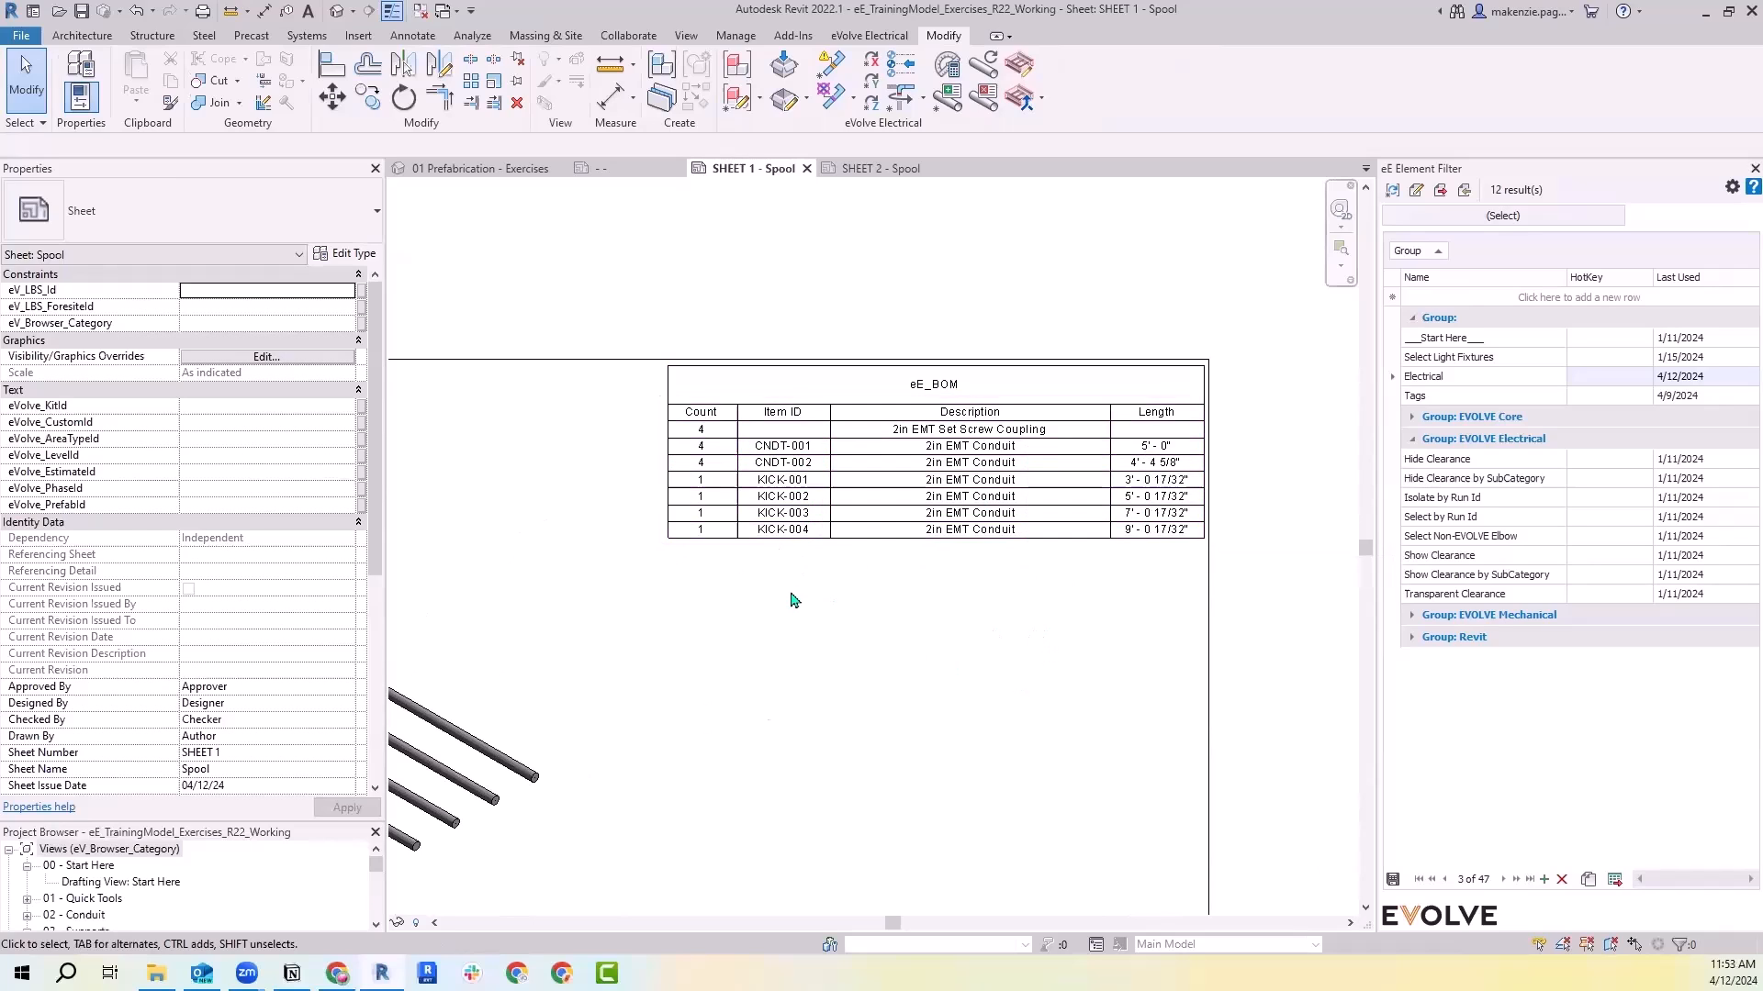
{"action": "mouse_move", "coordinate": [1172, 575]}
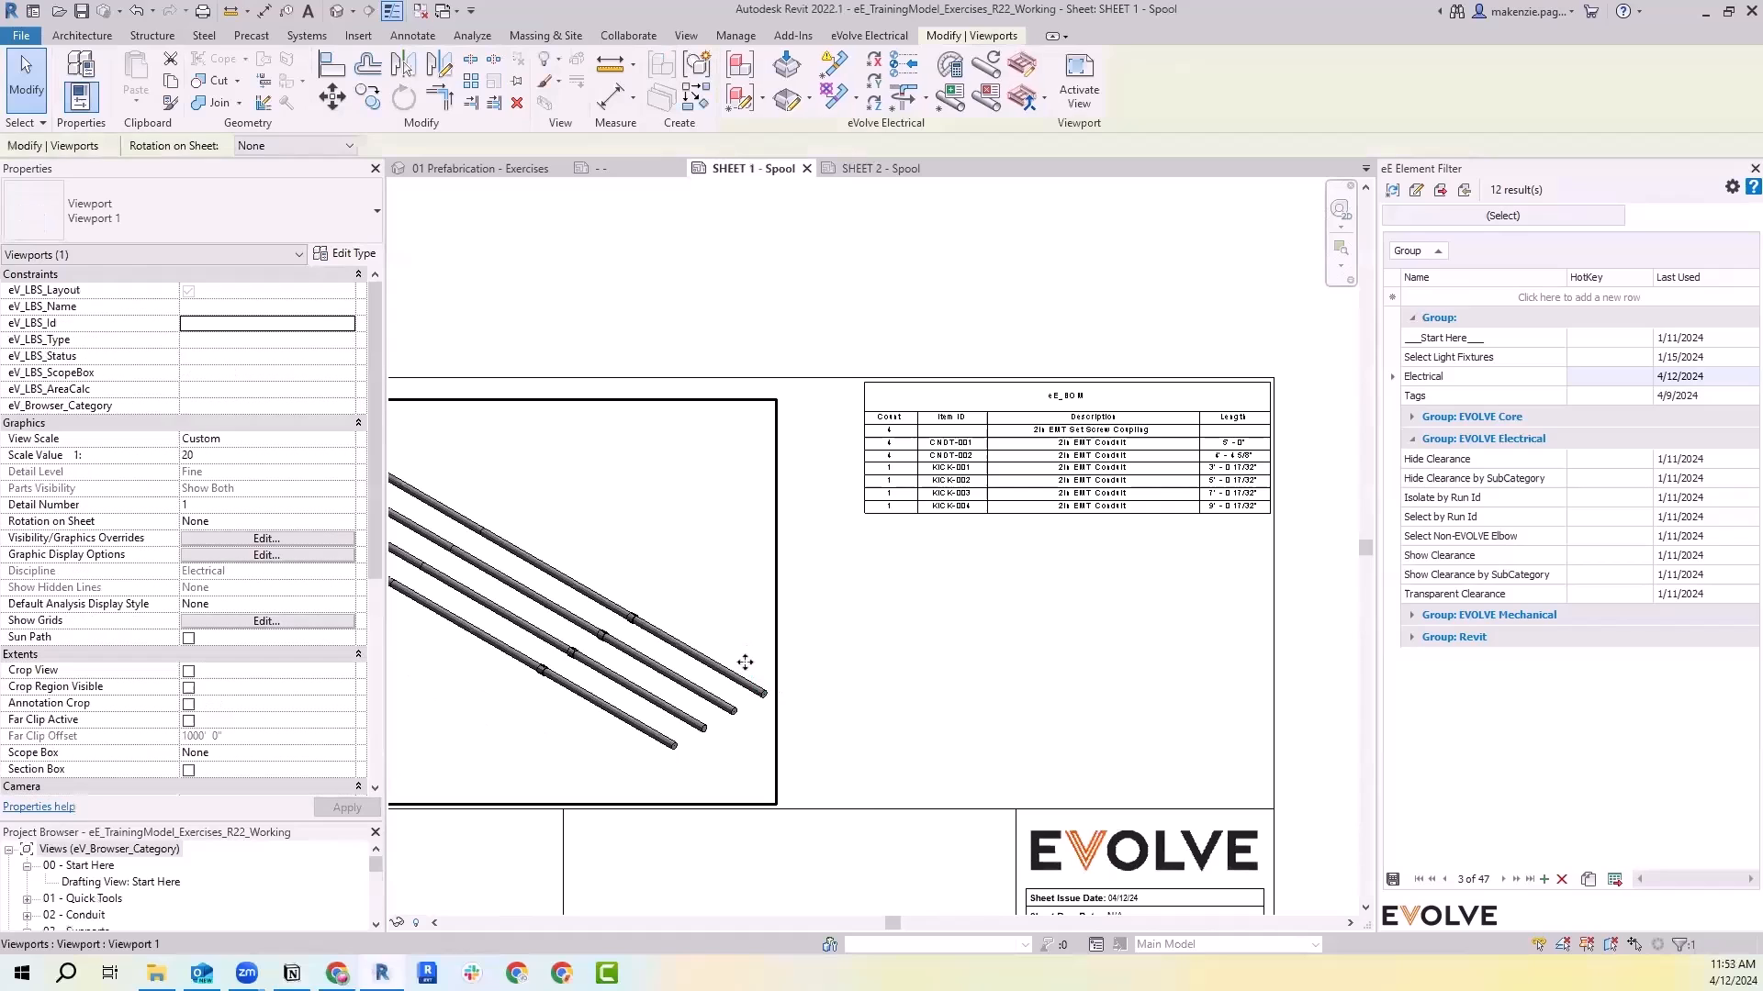
{"action": "mouse_move", "coordinate": [724, 650]}
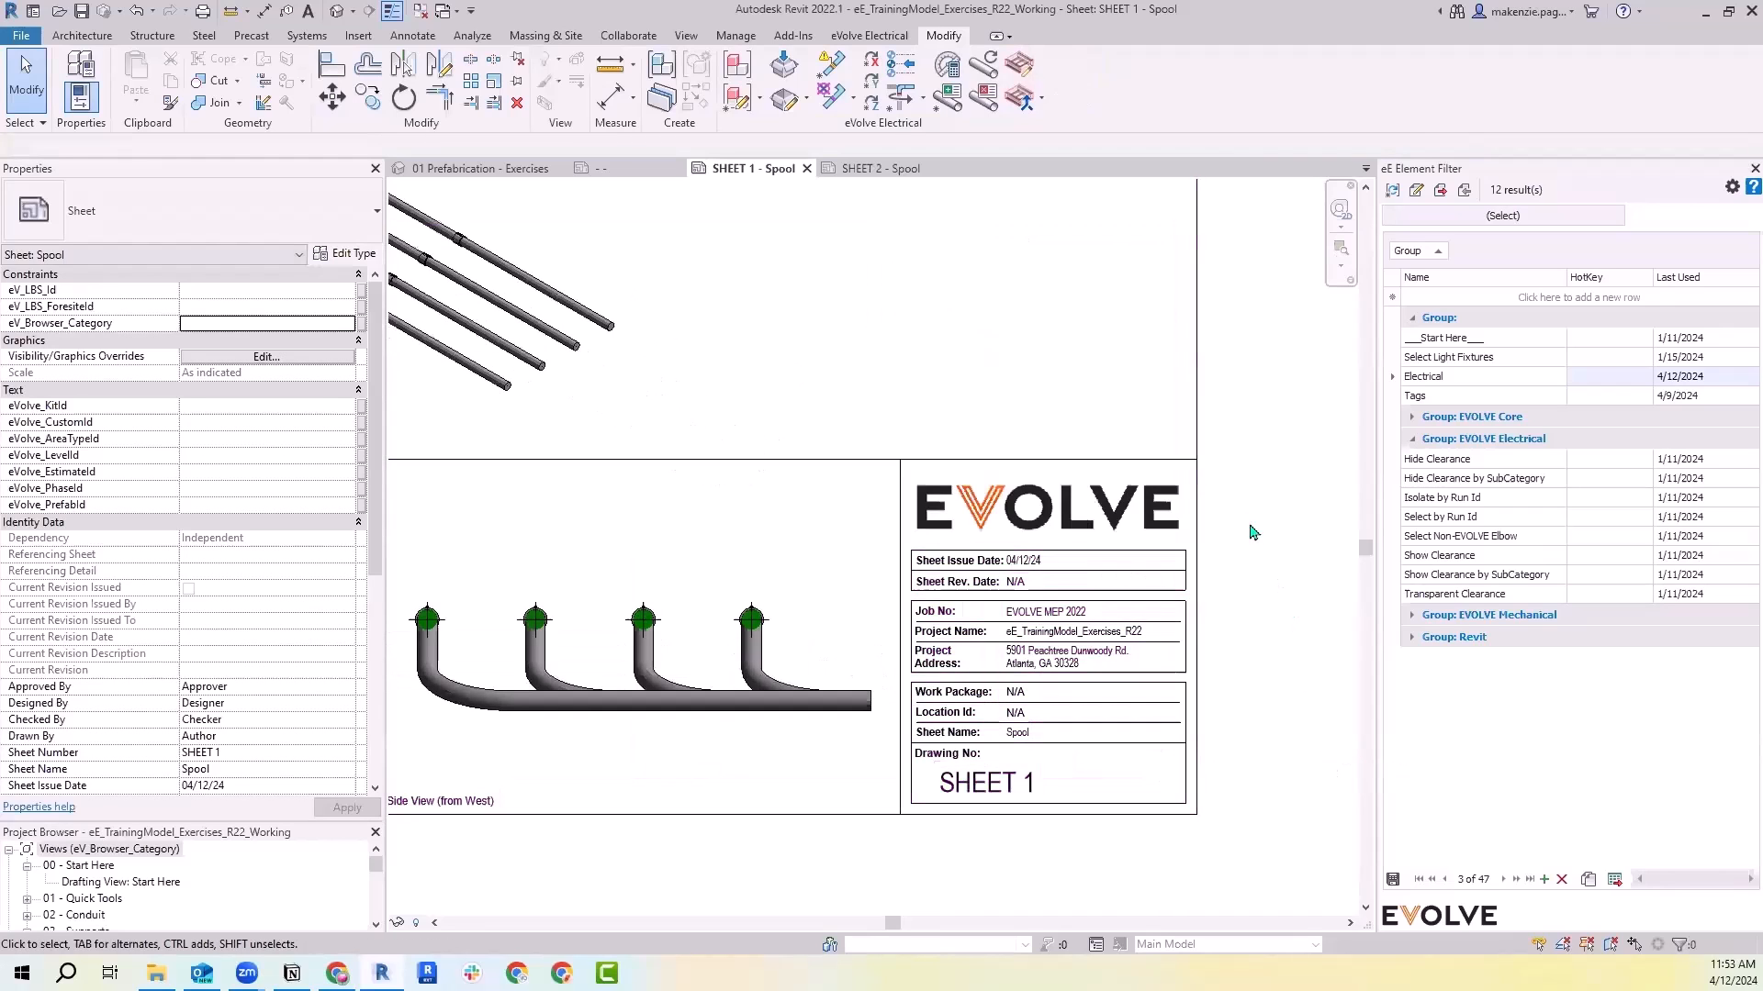
{"action": "mouse_move", "coordinate": [1259, 782]}
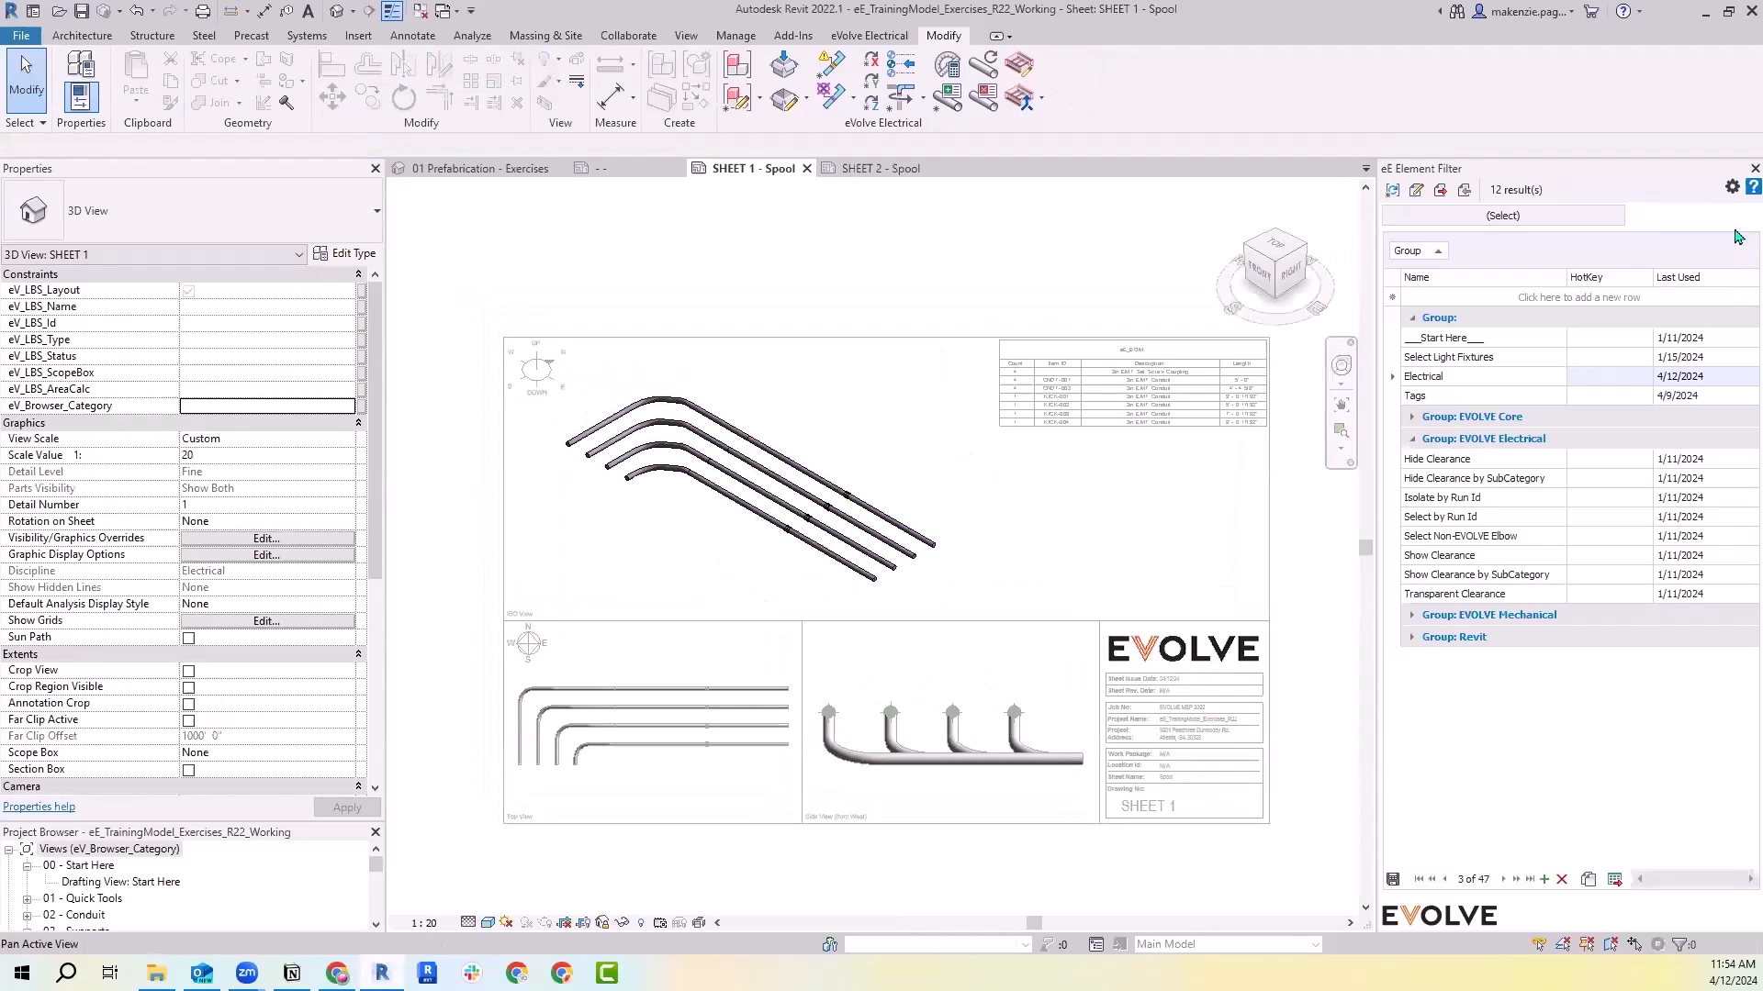
Tag only the selected conduits with the eV_Tag_CustomId multi-category tag via Tag All
{"action": "left_click", "coordinate": [1502, 215]}
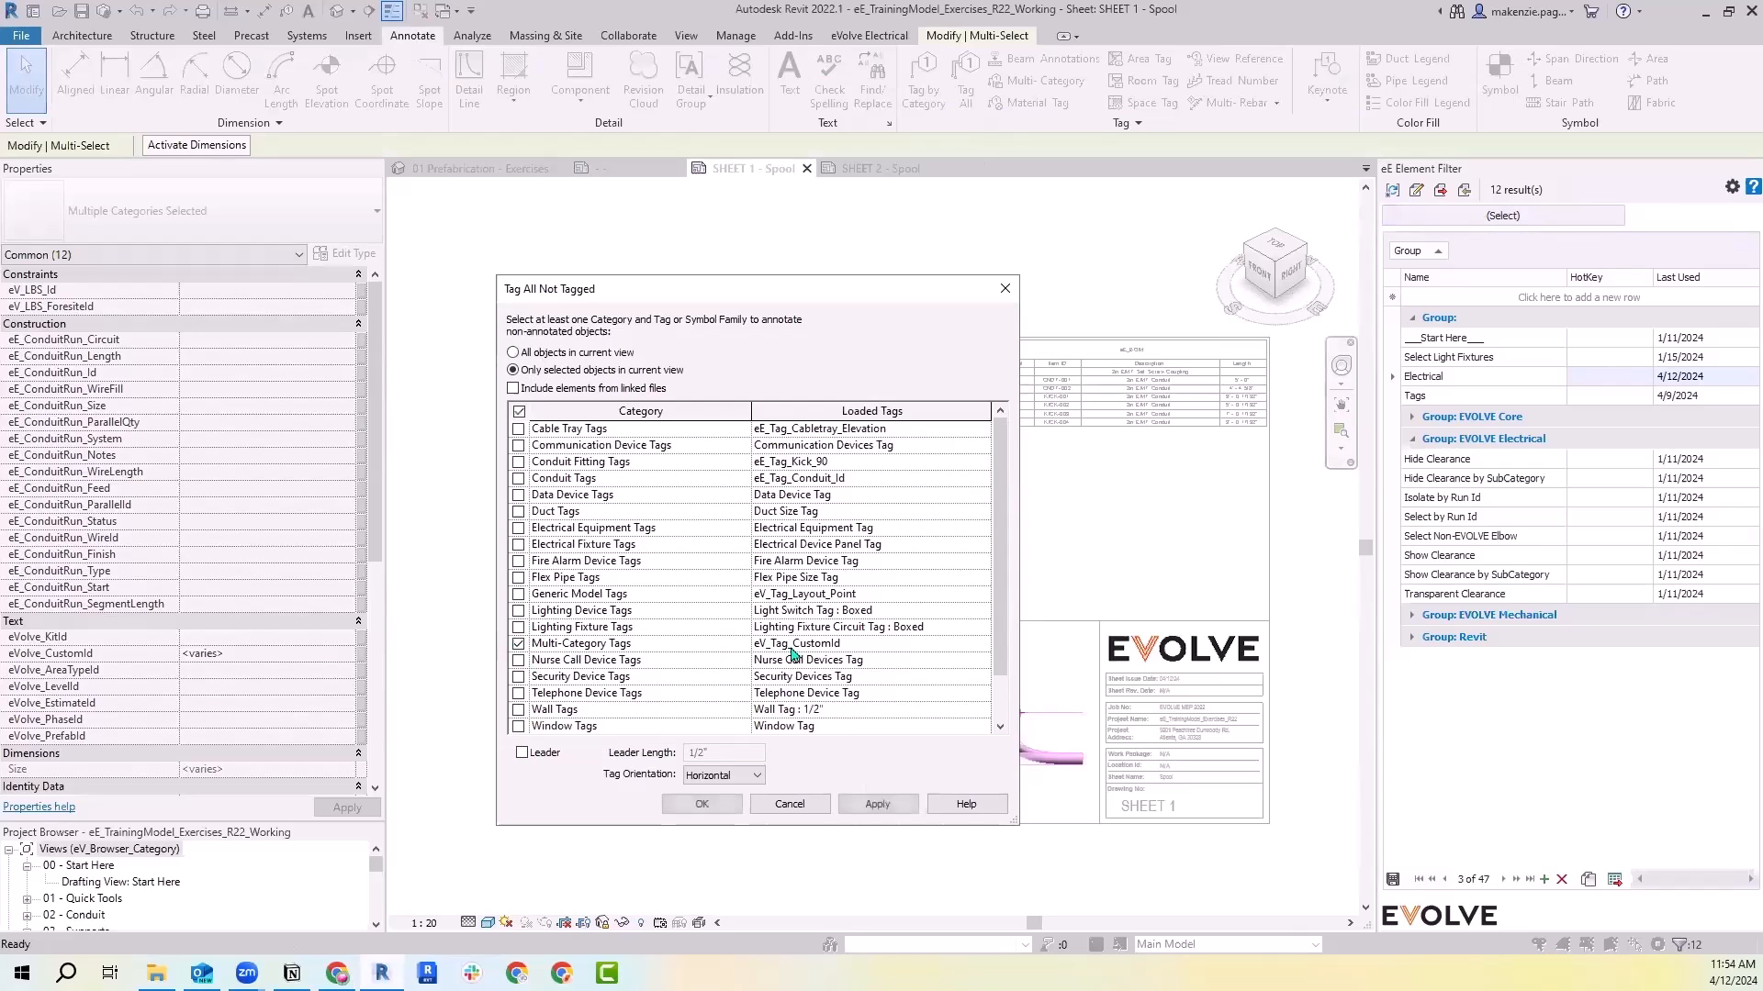
{"action": "left_click", "coordinate": [522, 753]}
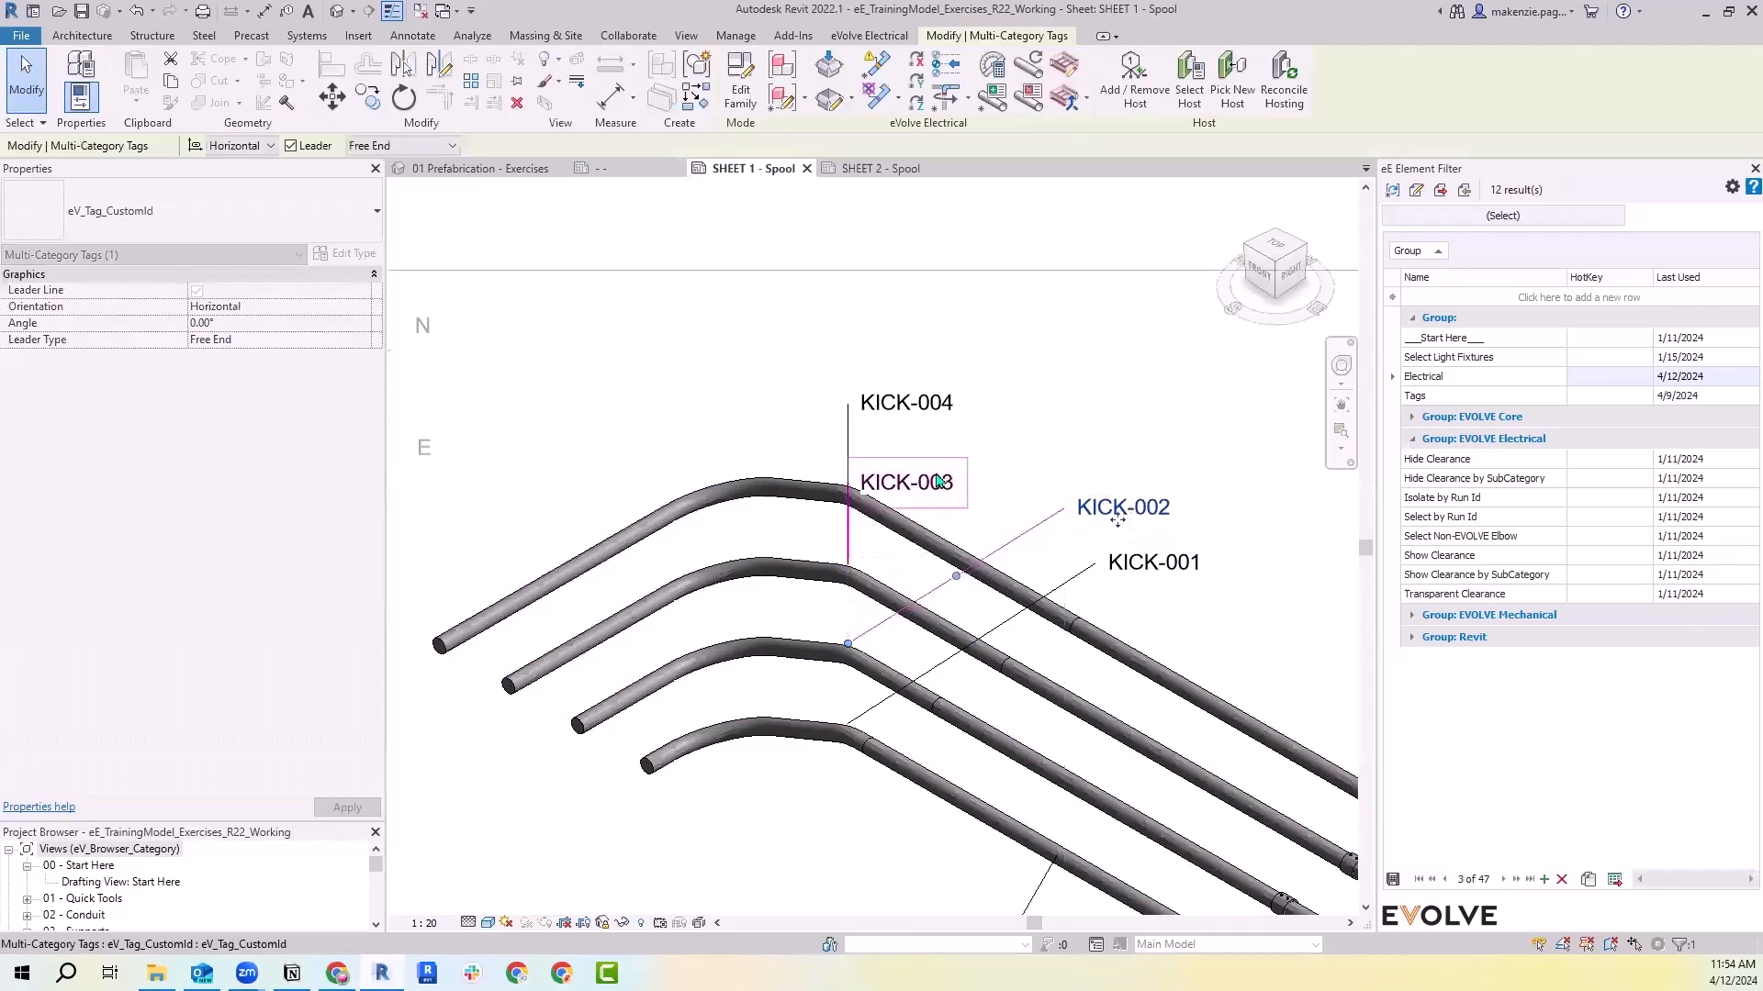
Move the KICK-003 tag and leader clear of the conduit bends
{"action": "left_click_drag", "start_coordinate": [905, 481], "coordinate": [1121, 439]}
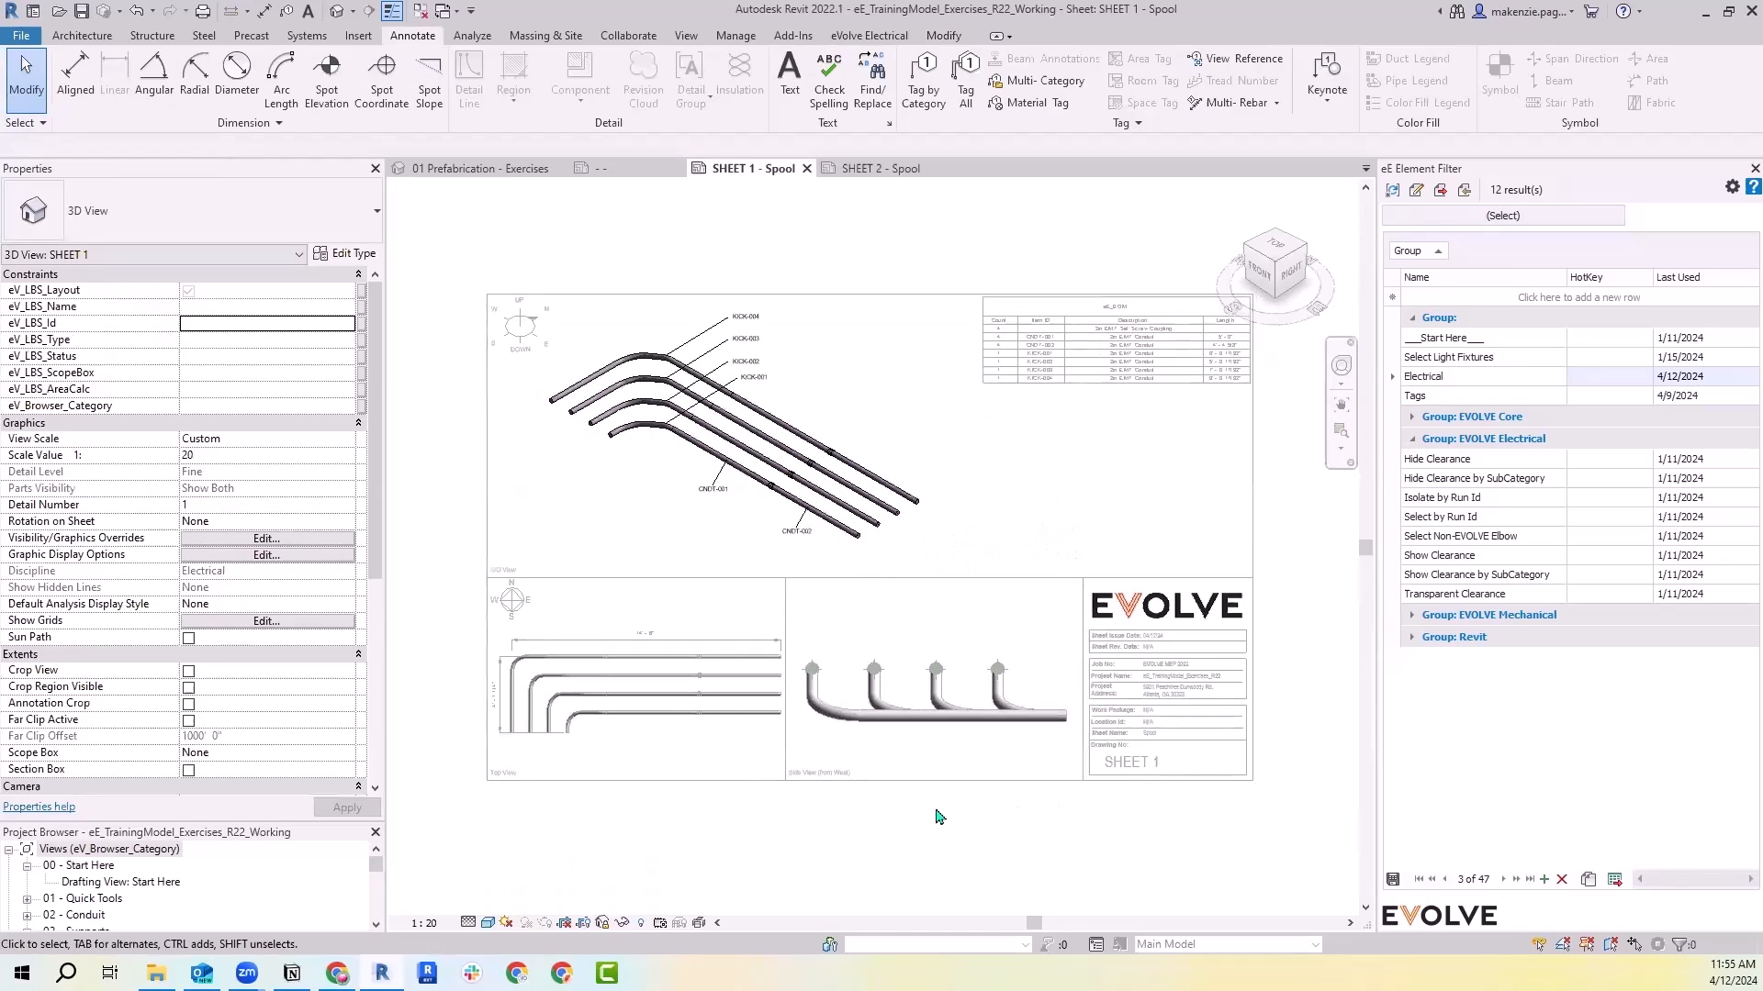
{"action": "mouse_move", "coordinate": [940, 810]}
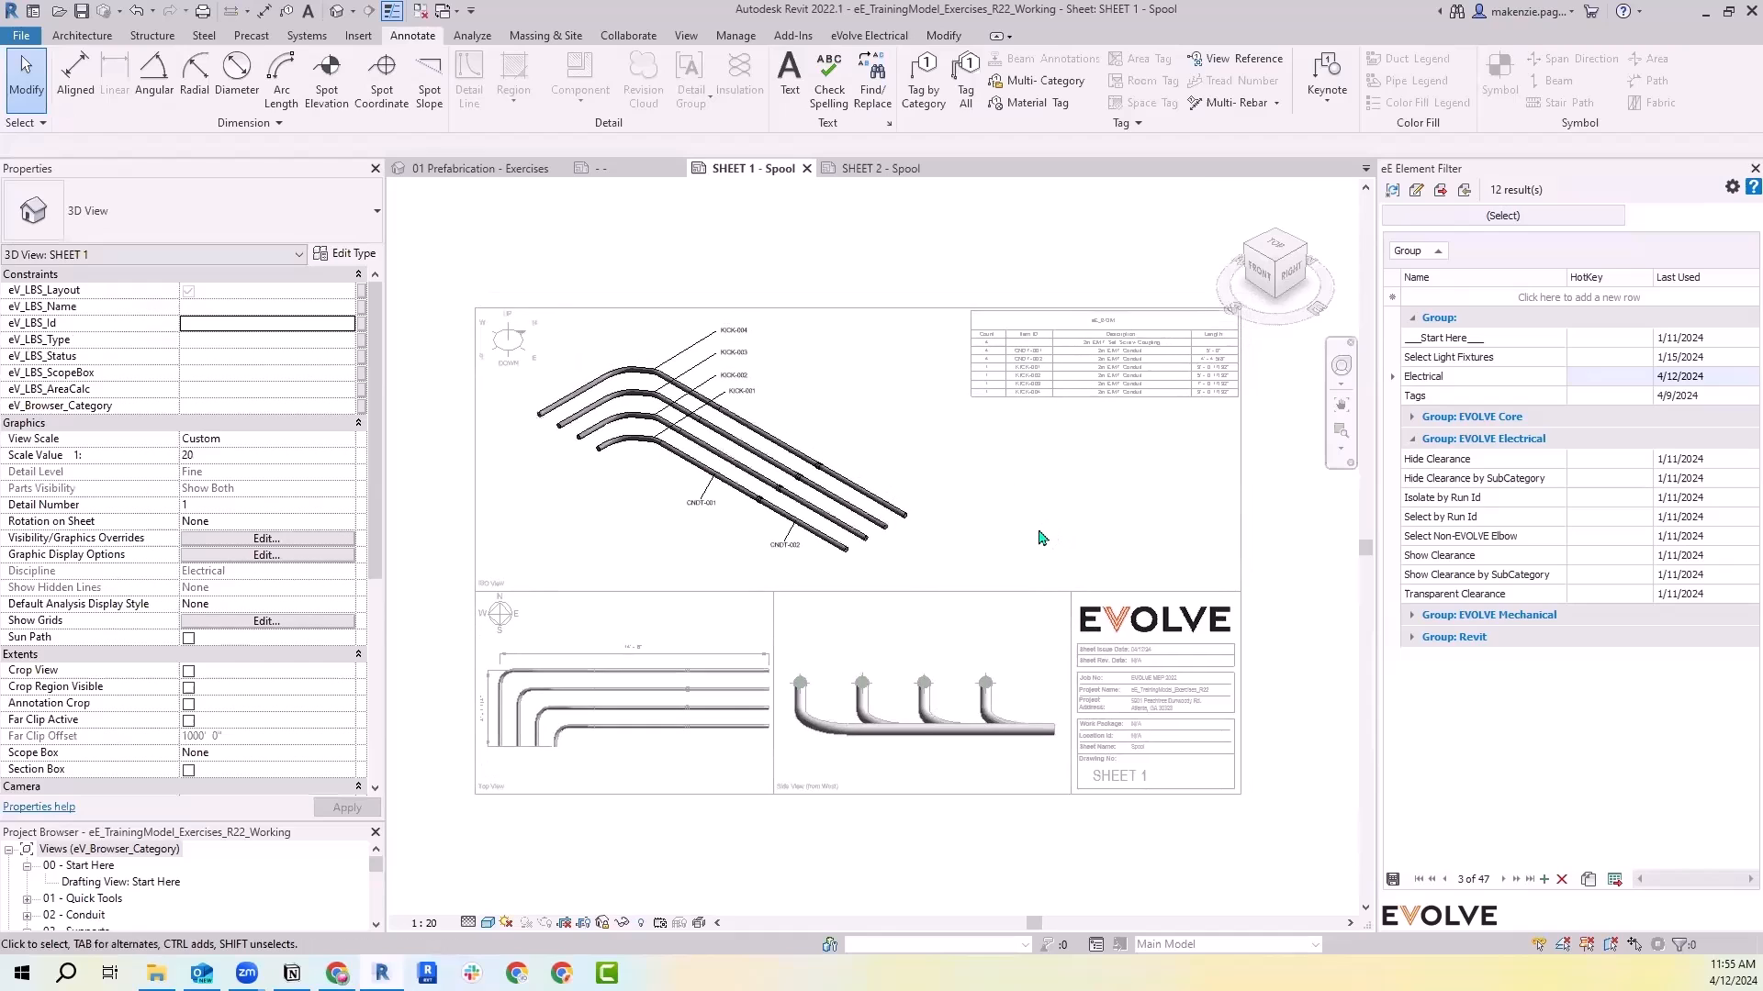
{"action": "mouse_move", "coordinate": [675, 681]}
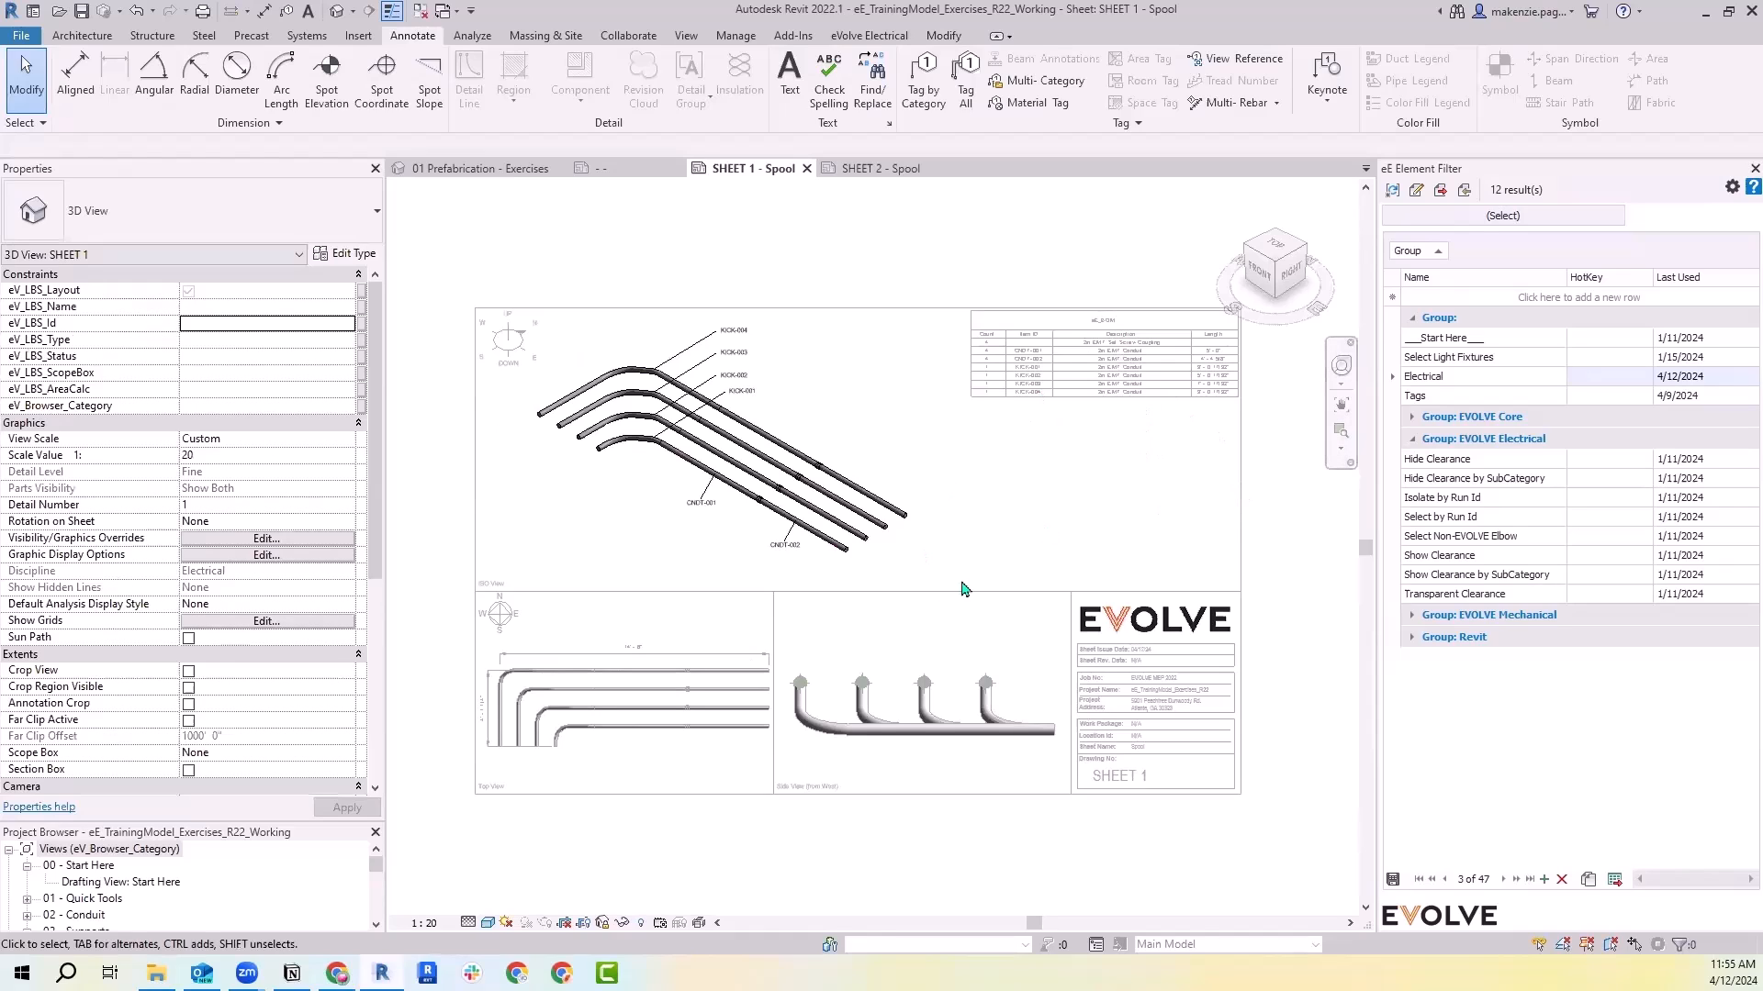
{"action": "mouse_move", "coordinate": [1068, 487]}
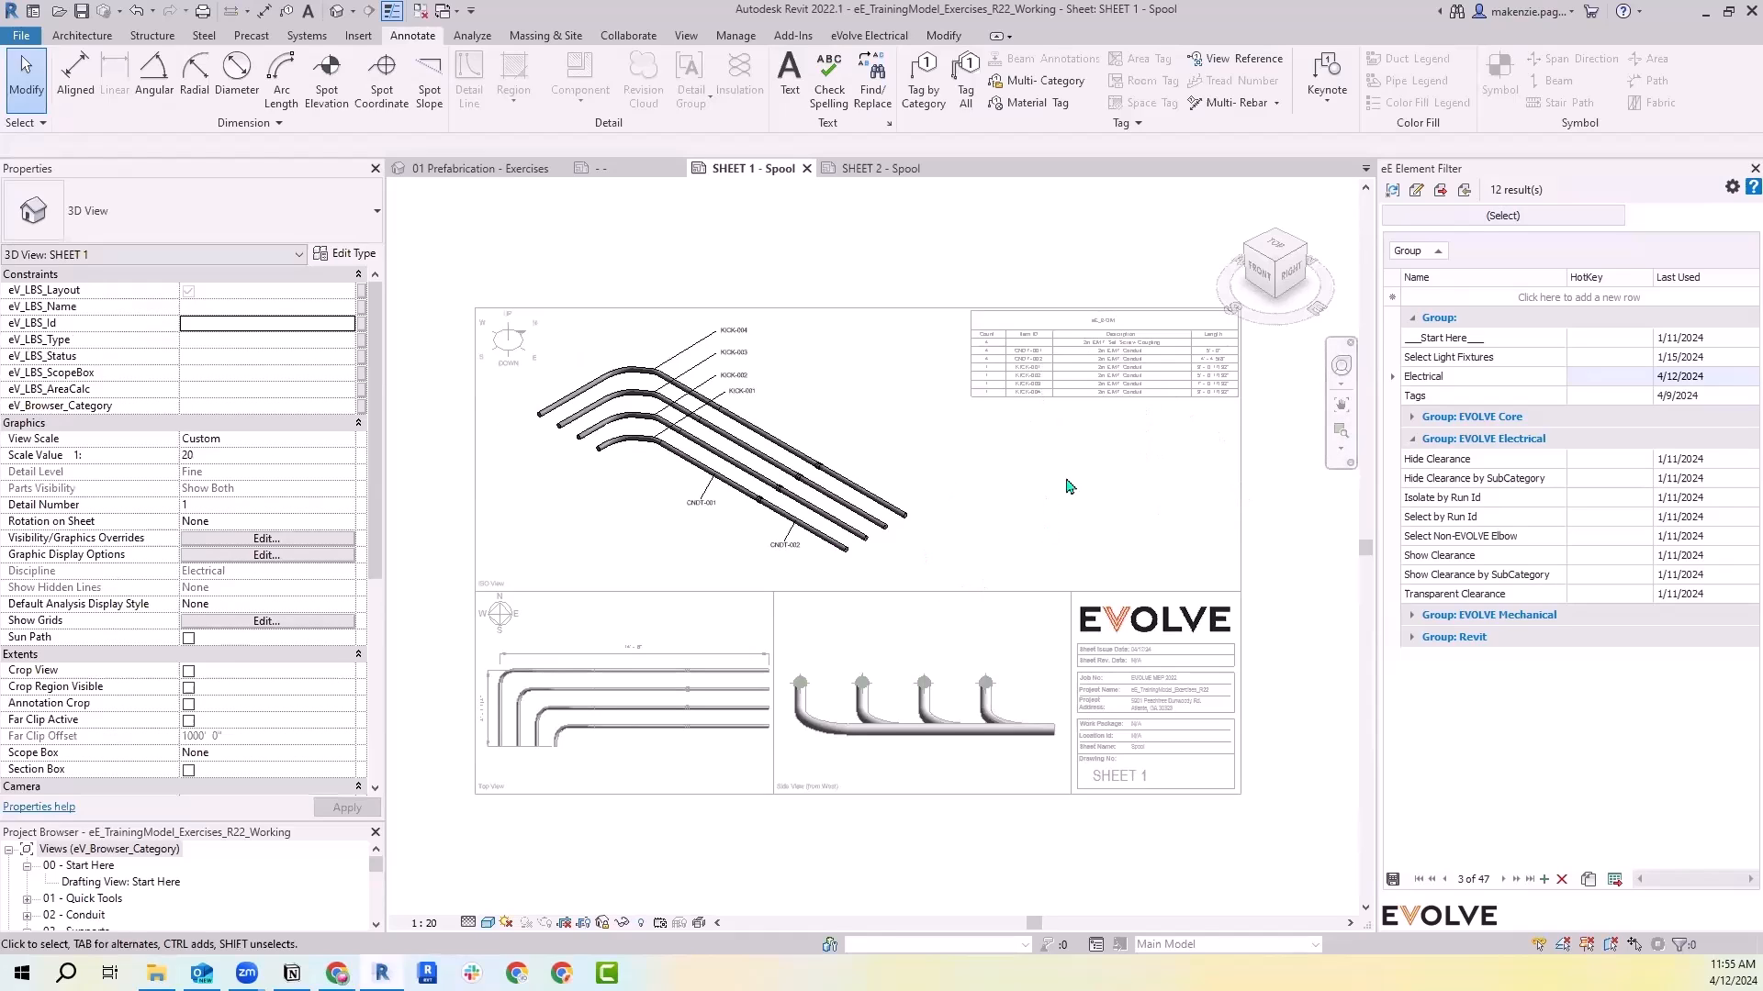